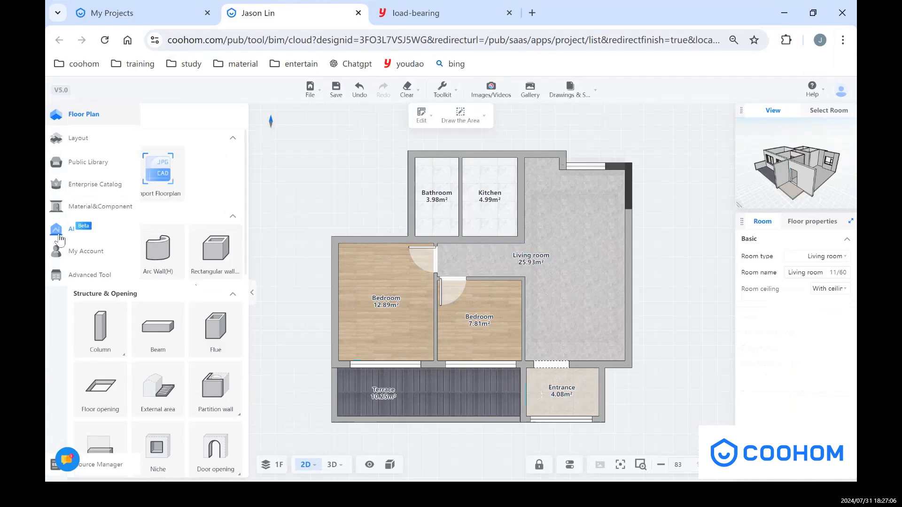
Step: Launch AI Layout & Style for a single room, choosing Living room
click(57, 228)
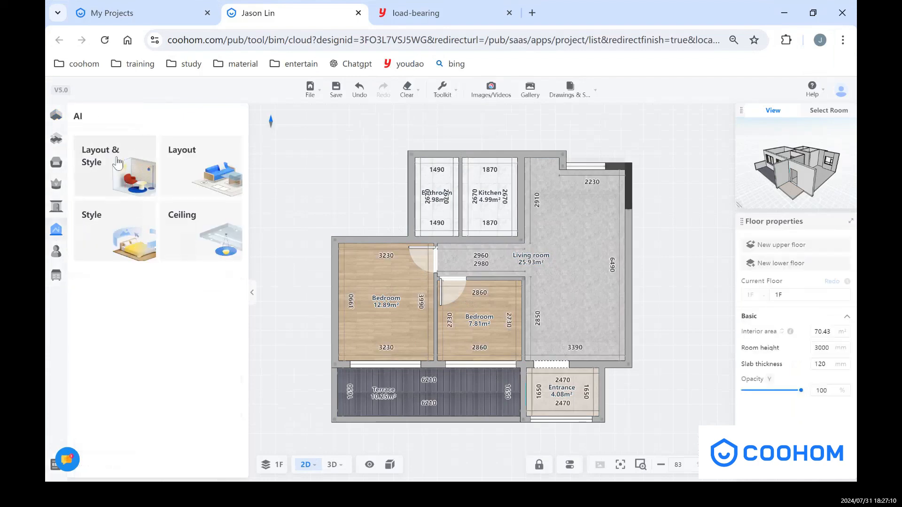
click(115, 165)
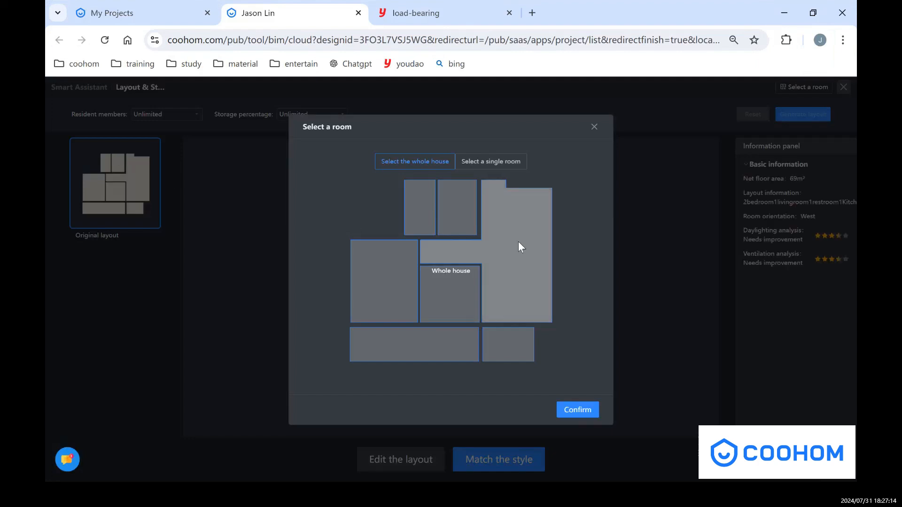
click(490, 161)
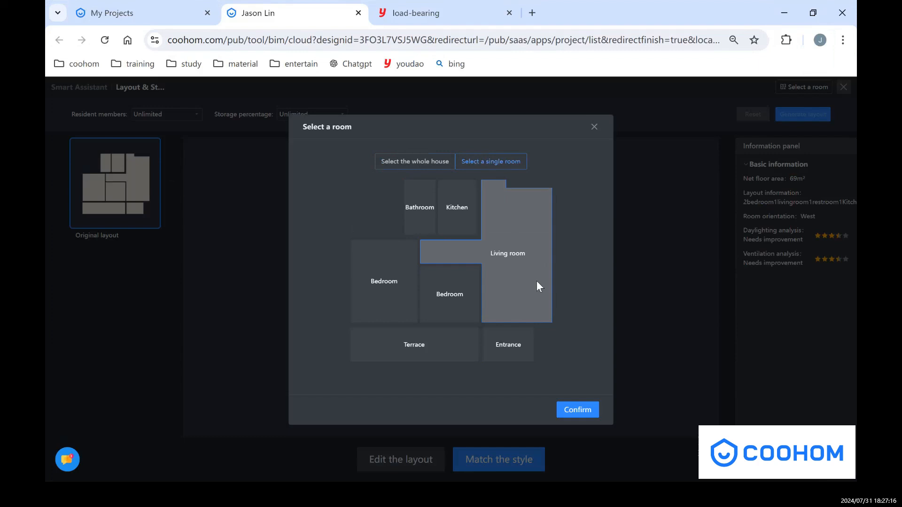
mouse_move(494, 220)
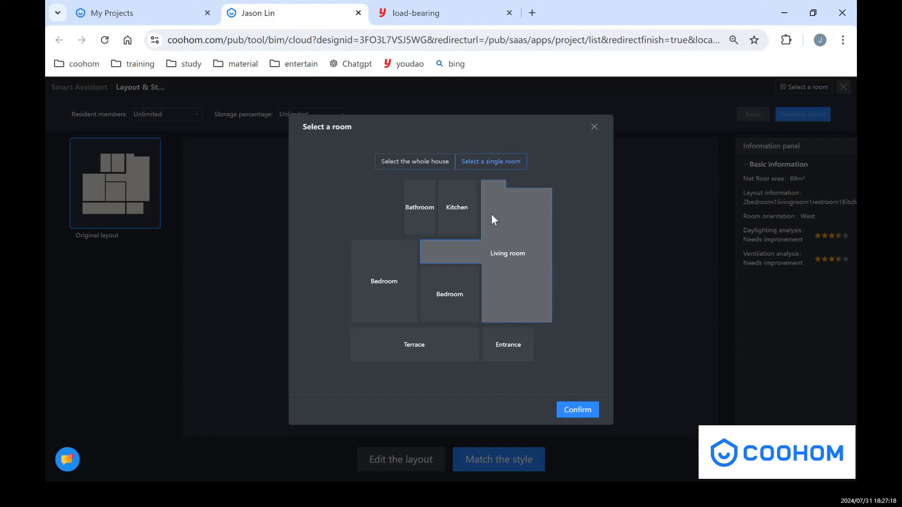
click(577, 410)
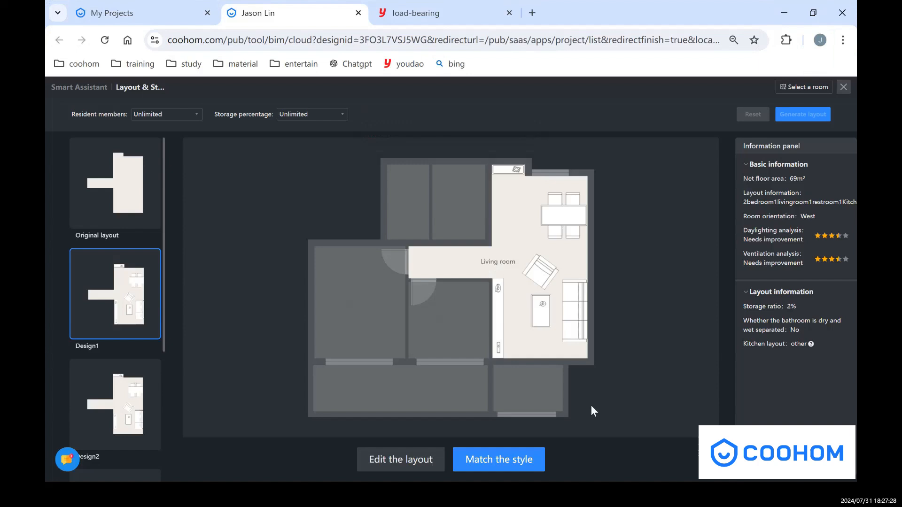
mouse_move(535, 255)
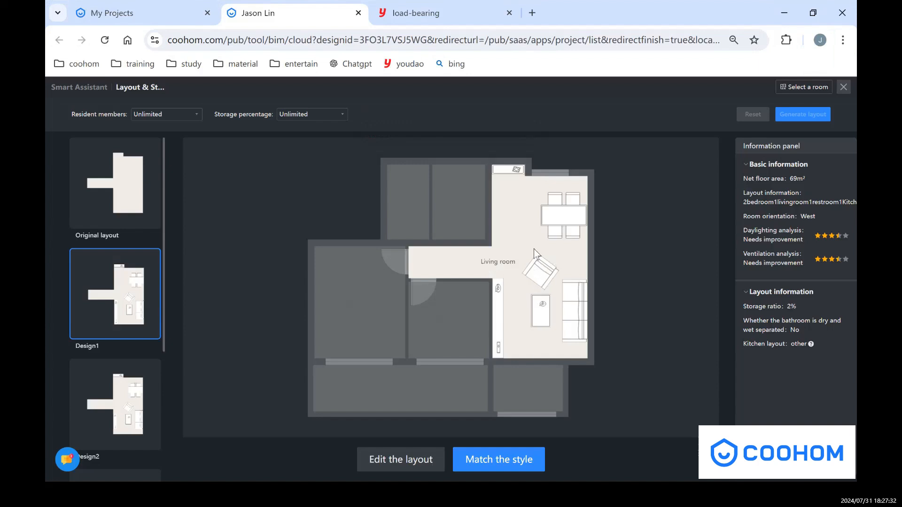
mouse_move(566, 256)
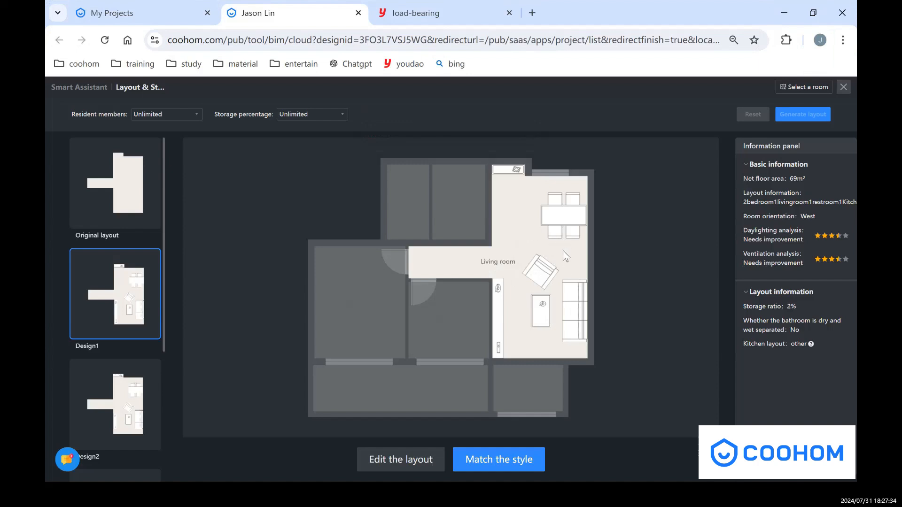
mouse_move(135, 283)
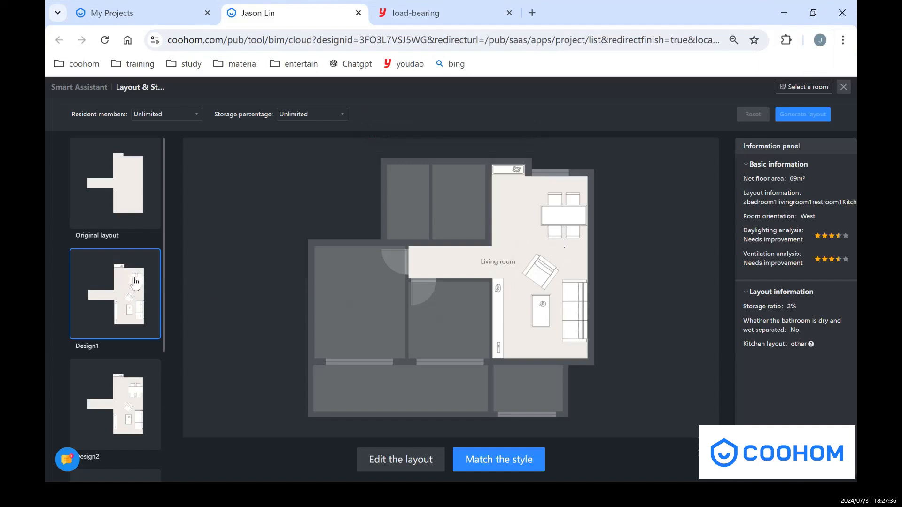
mouse_move(131, 308)
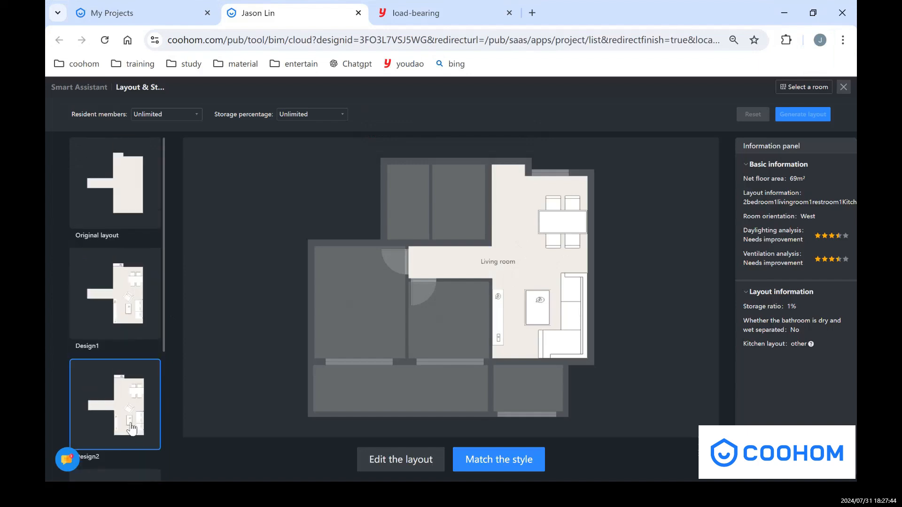
Step: Reselect the Design1 layout and proceed to Match the style
click(115, 293)
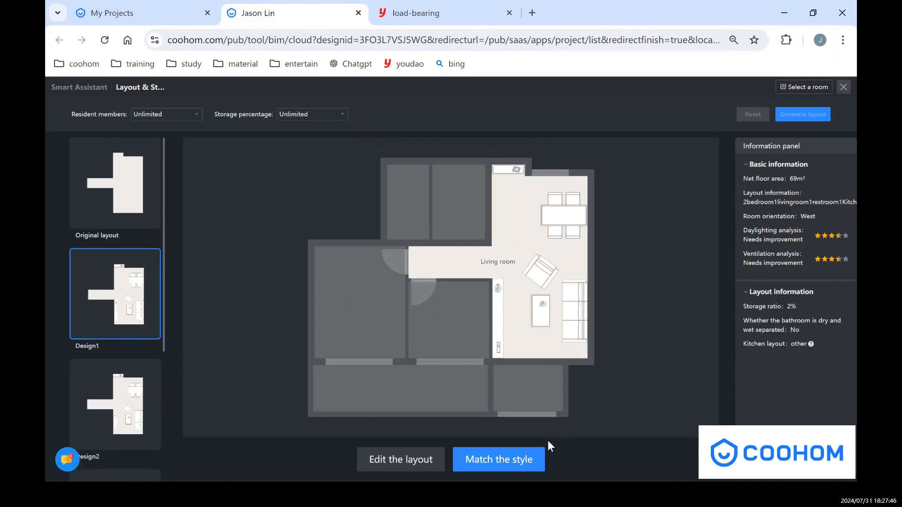
click(400, 459)
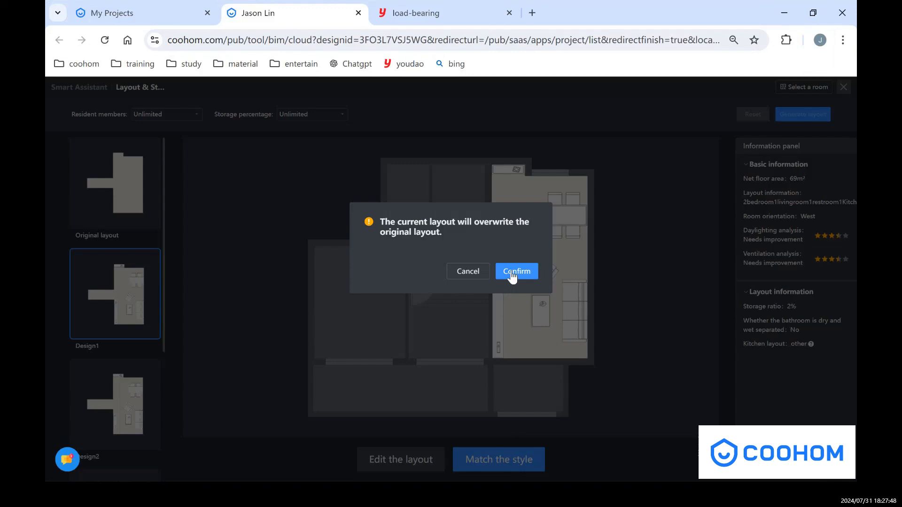
Step: Confirm the overwrite, browse both style libraries, and pick the Modern guest restaurant template
click(516, 271)
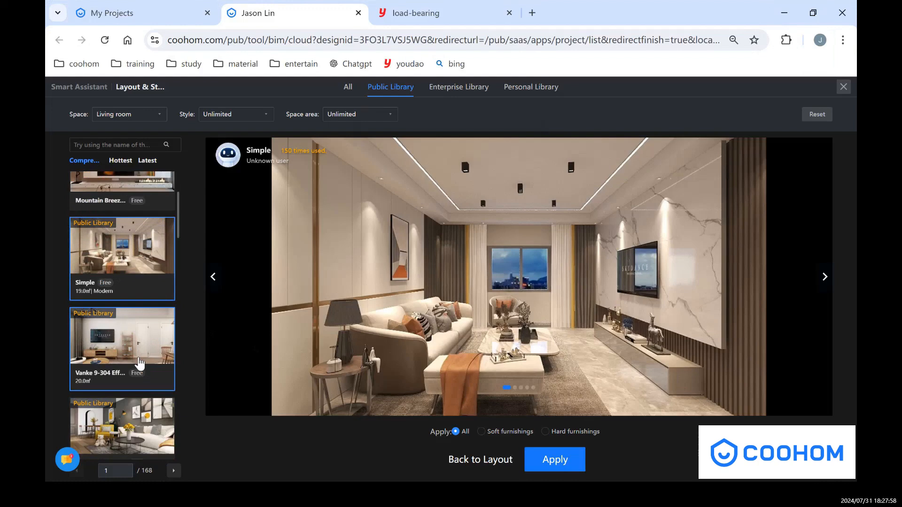
click(122, 410)
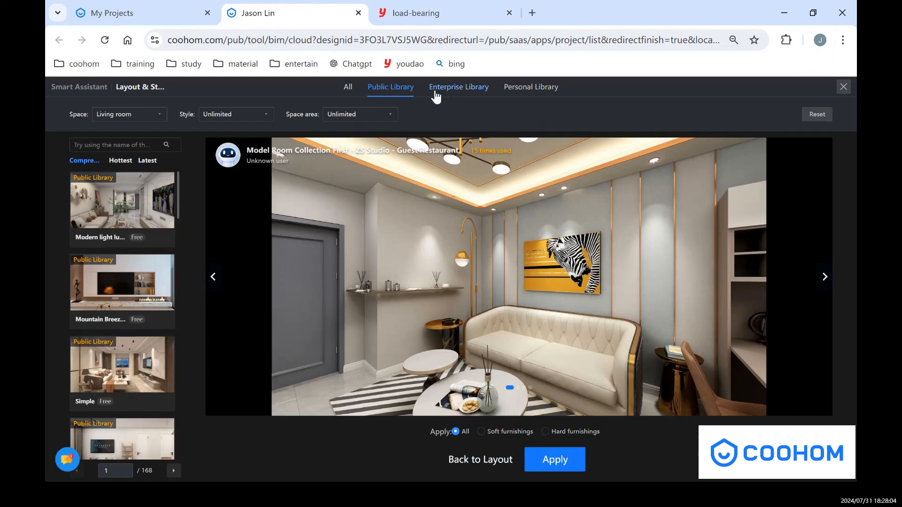
click(459, 87)
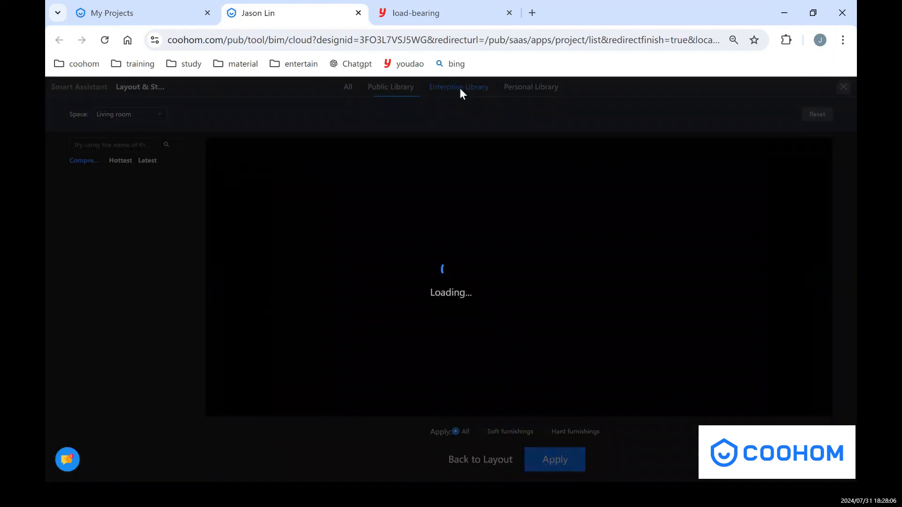
click(459, 87)
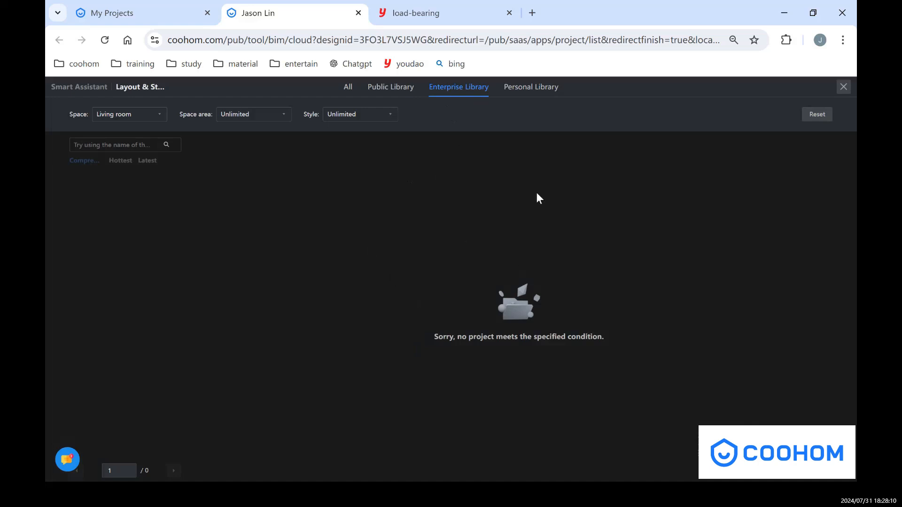
mouse_move(390, 87)
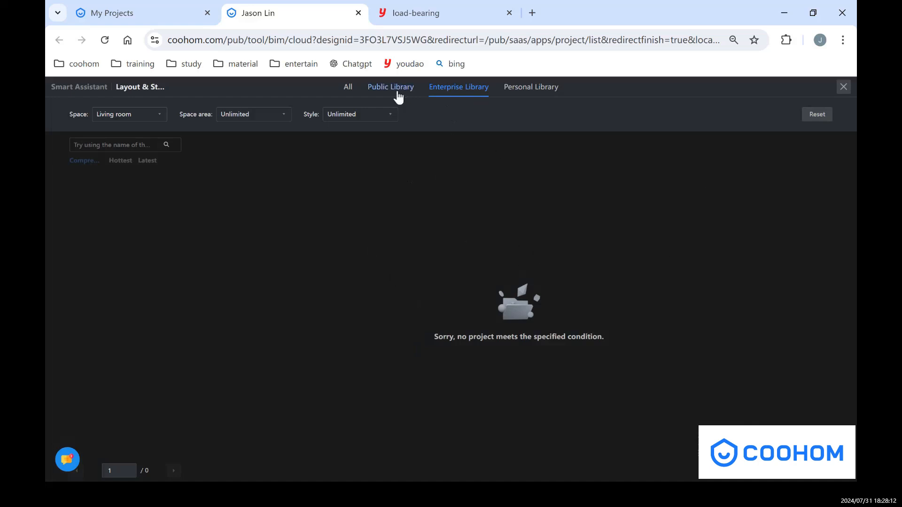
click(390, 87)
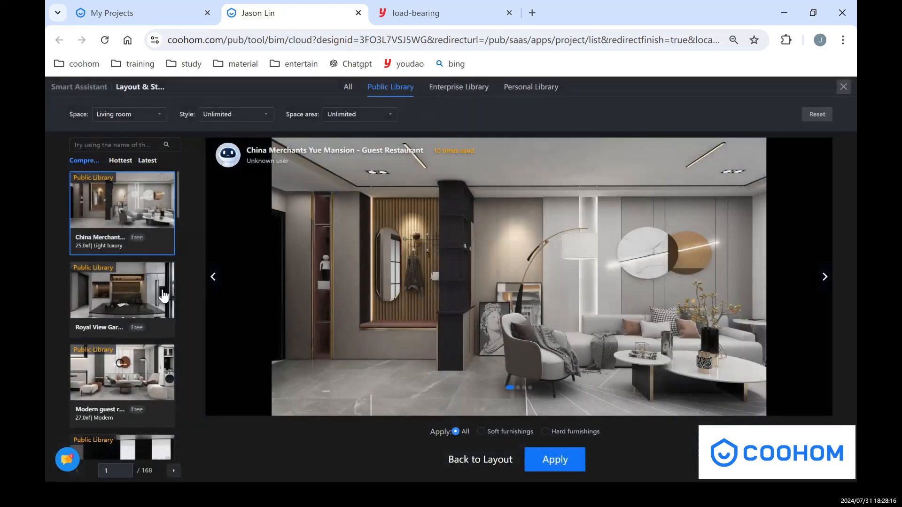
click(122, 372)
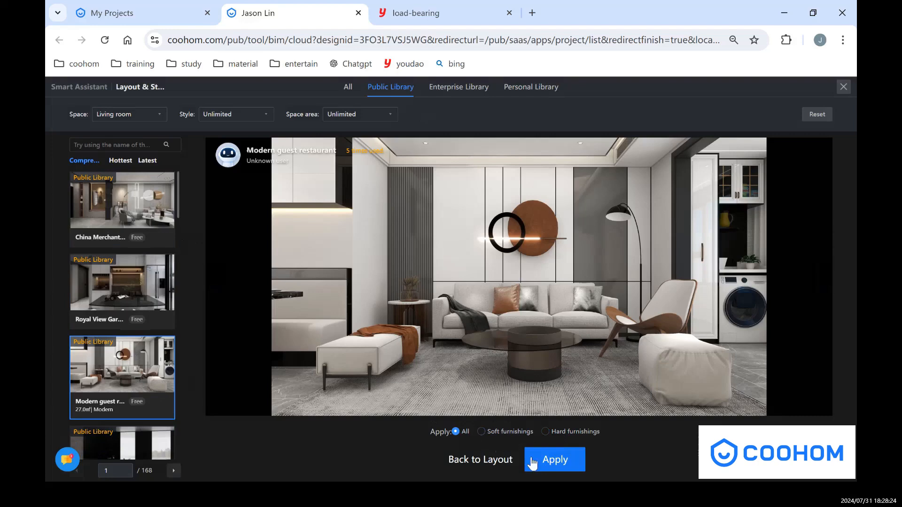
Step: Apply the Modern guest restaurant template and wait for the furnished plan to generate
click(554, 460)
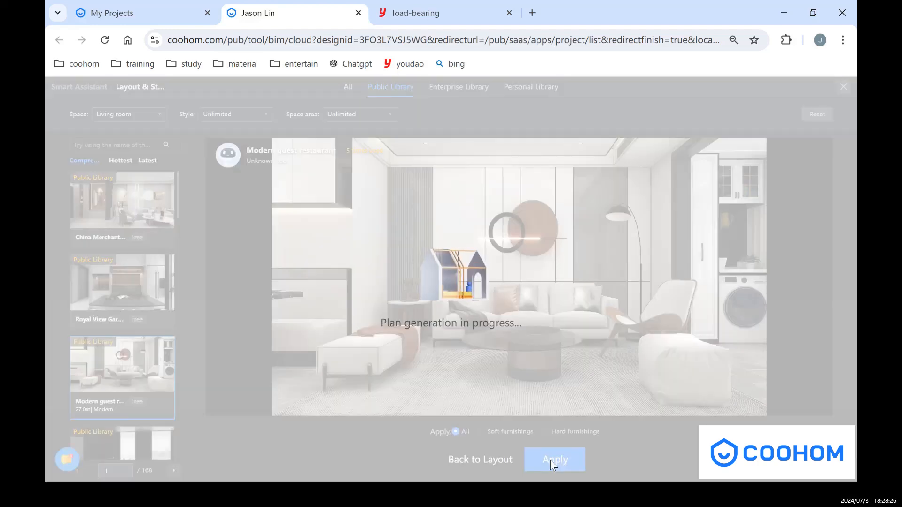
click(554, 460)
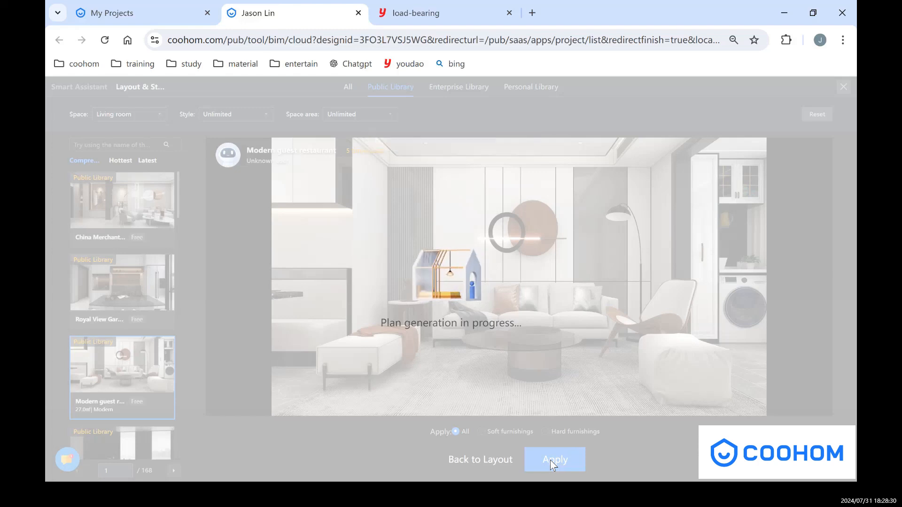
click(554, 459)
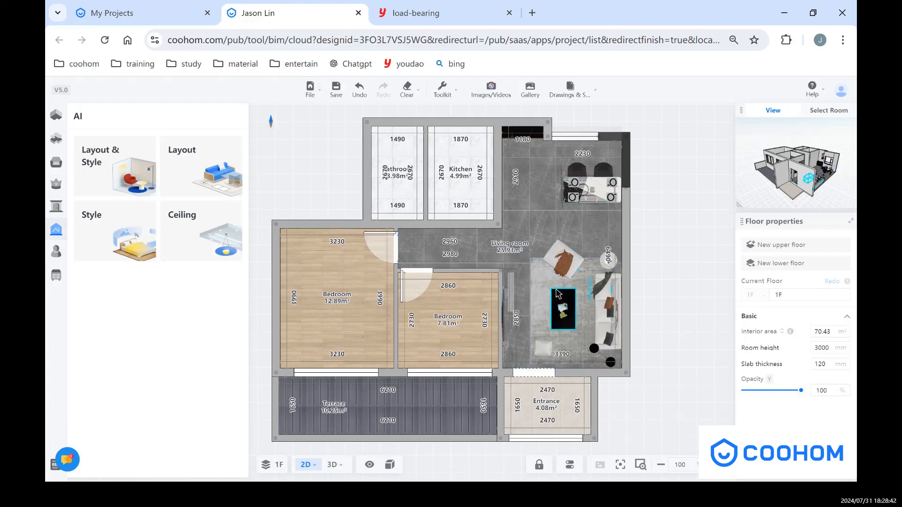
Step: Inspect the sofa and coffee table in 3D, then return to 2D
click(333, 465)
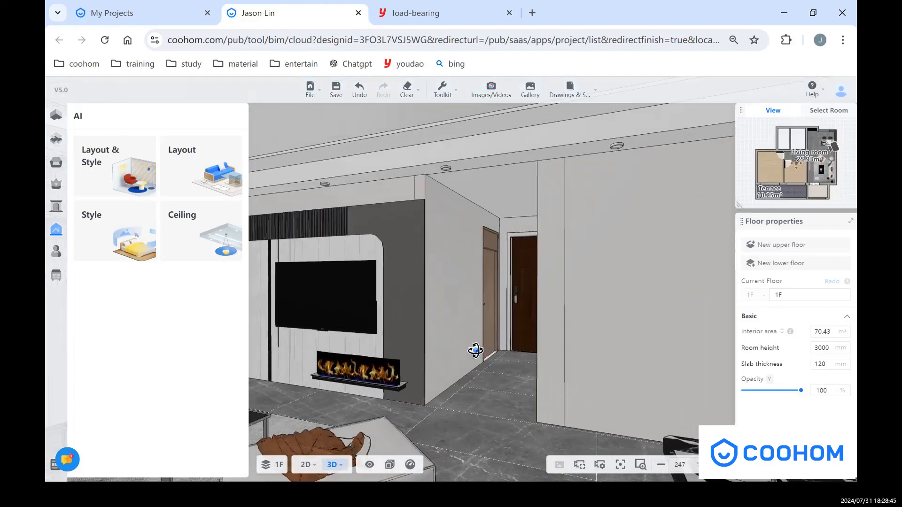
drag(476, 351, 361, 362)
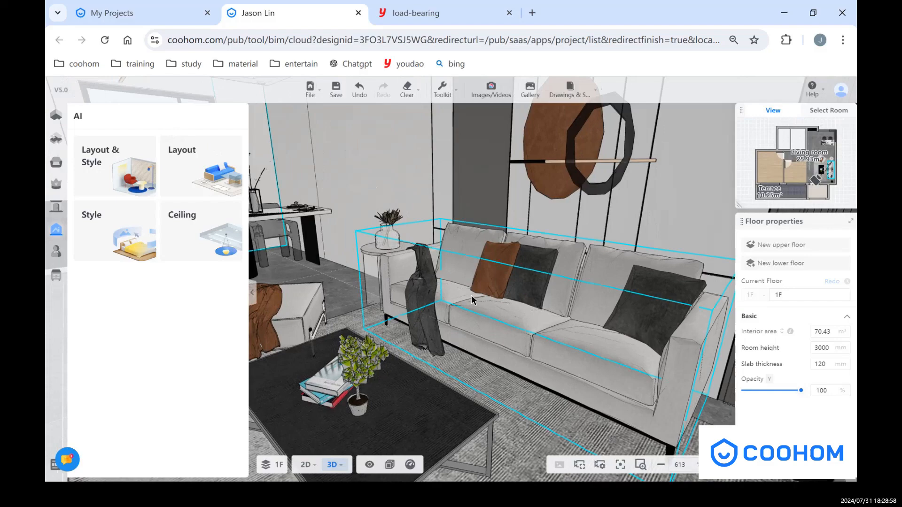
drag(472, 300, 492, 320)
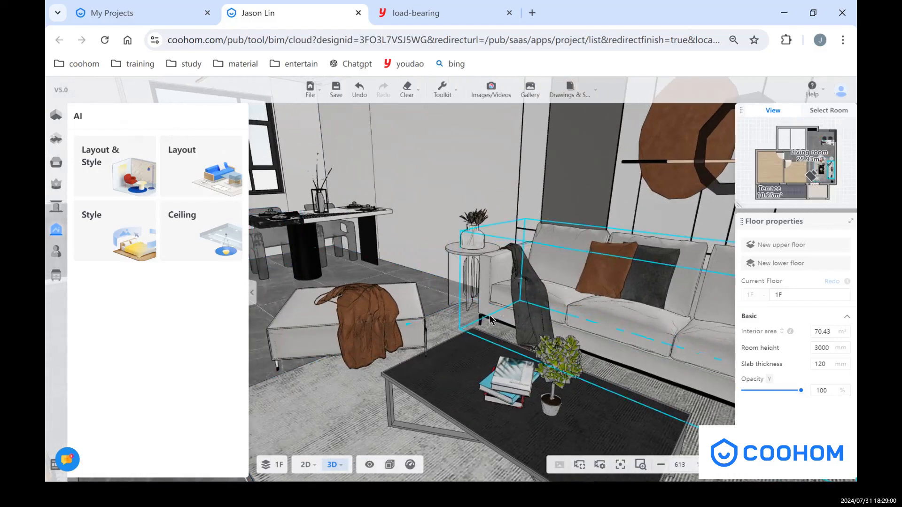
drag(489, 319, 383, 443)
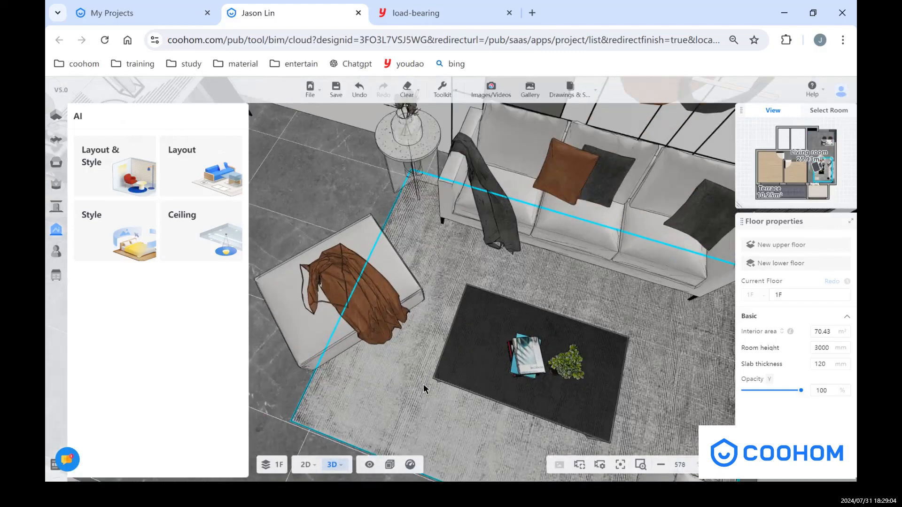
click(304, 465)
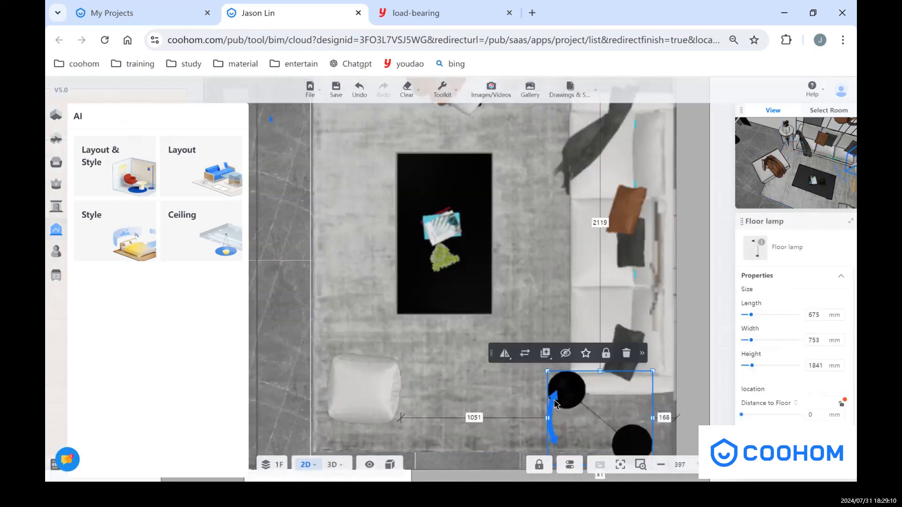
Step: Move dining chairs below the table so two chairs face two
drag(552, 402, 530, 418)
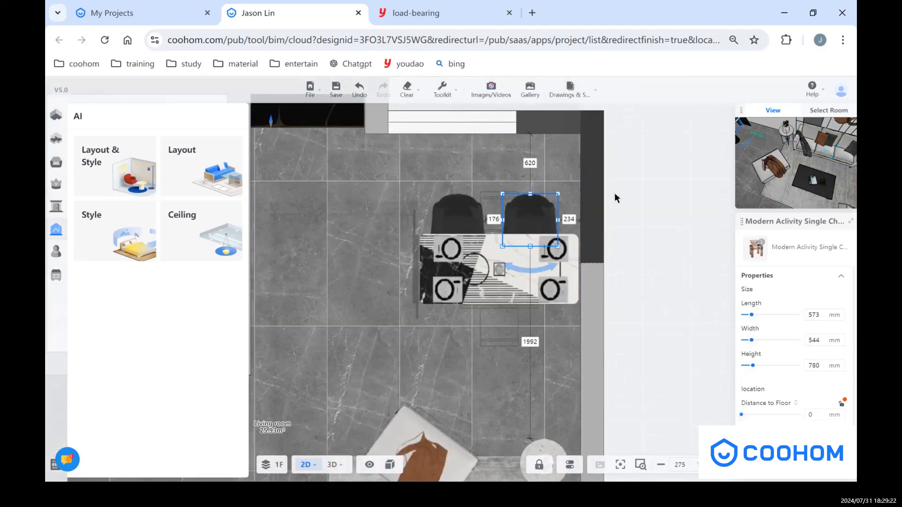
drag(529, 221, 535, 331)
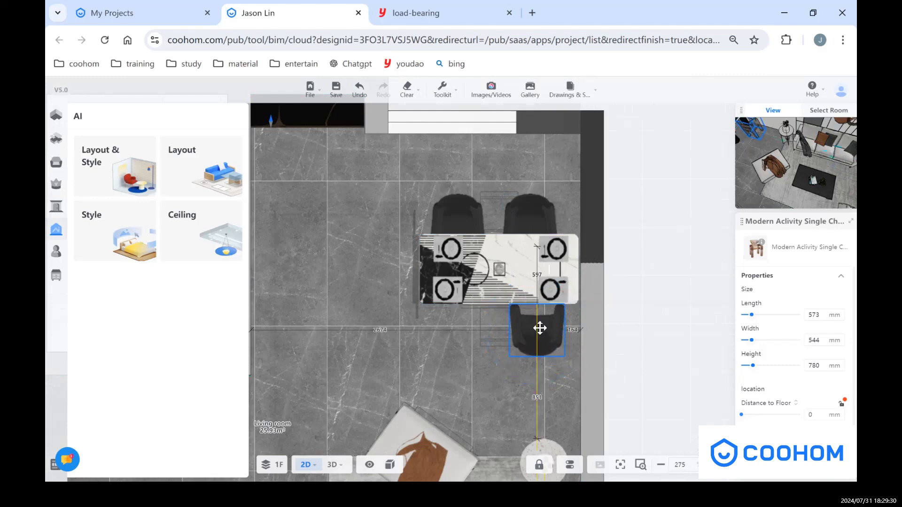
drag(537, 328, 532, 315)
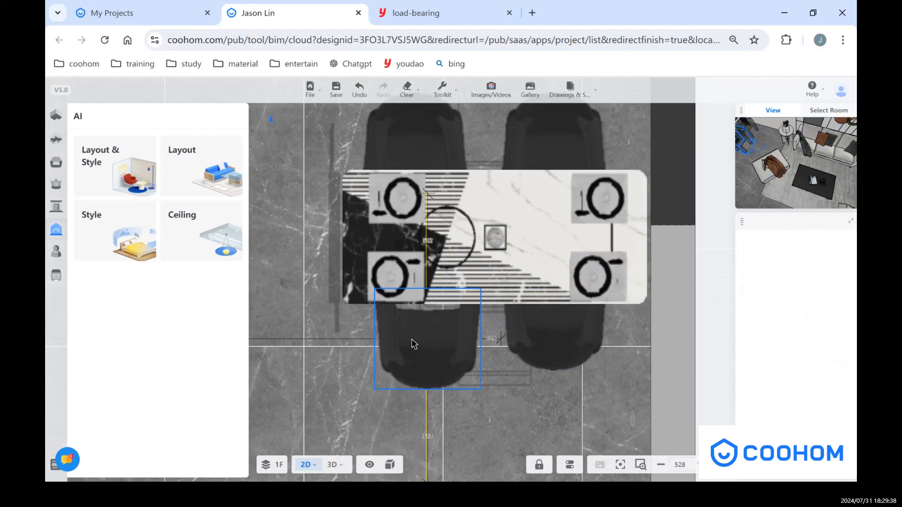
scroll(down, 3)
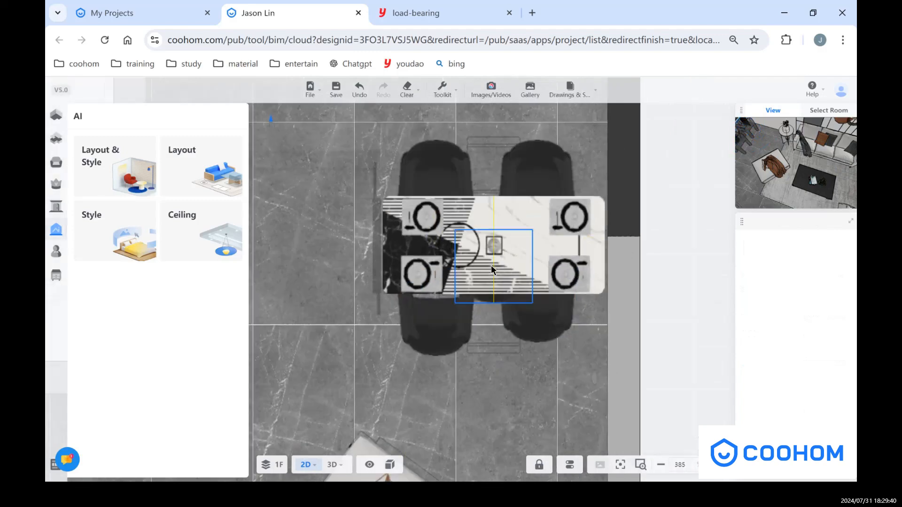
scroll(down, 3)
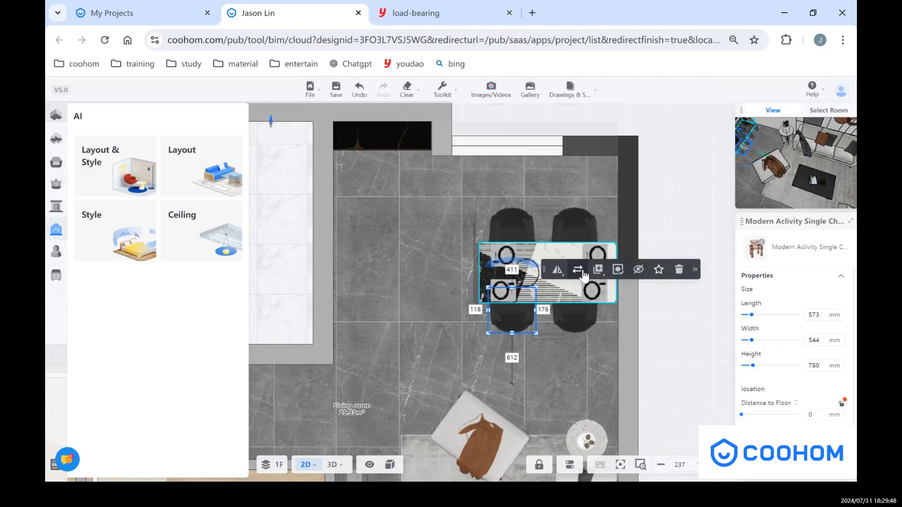
mouse_move(579, 270)
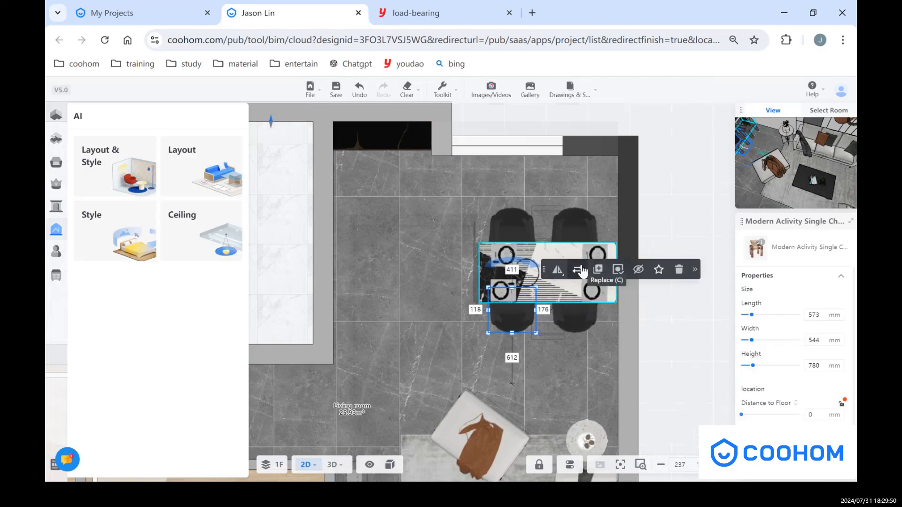
Step: Linear-array the dining chair with 4 copies extending left, adjusting the spacing
click(694, 269)
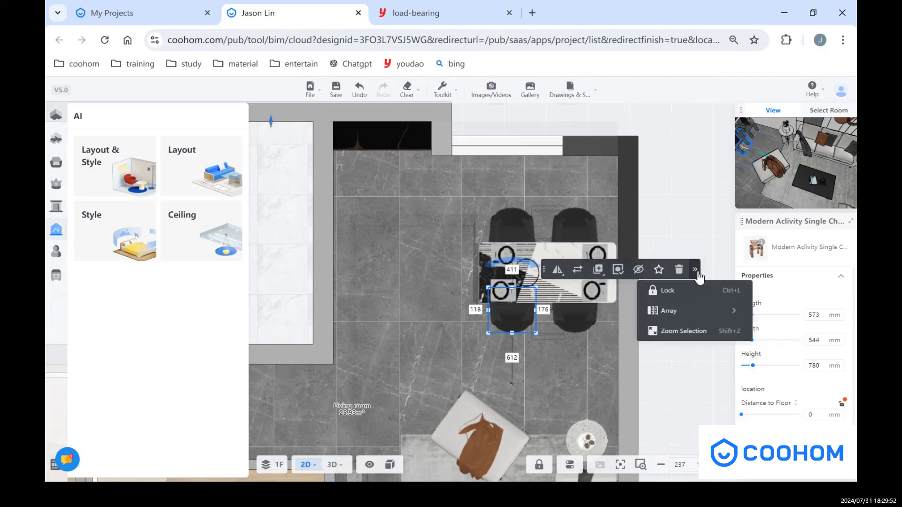
mouse_move(669, 311)
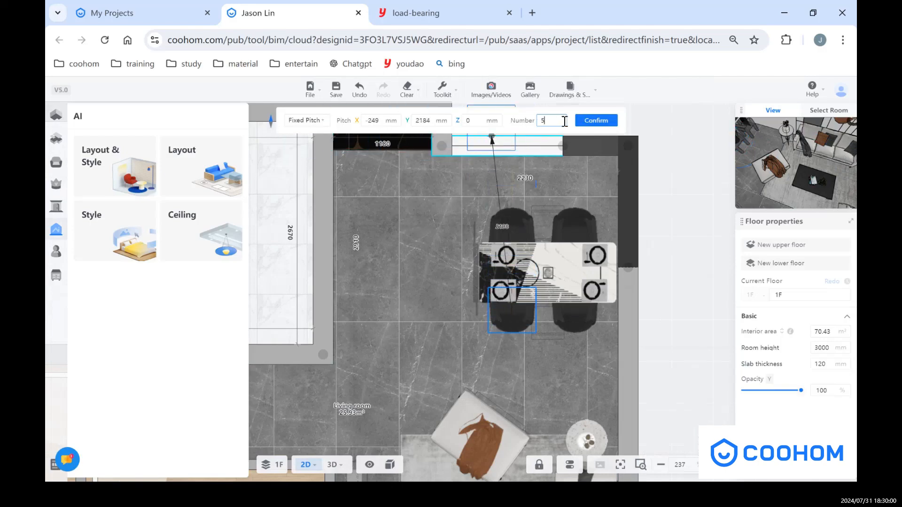
text(4)
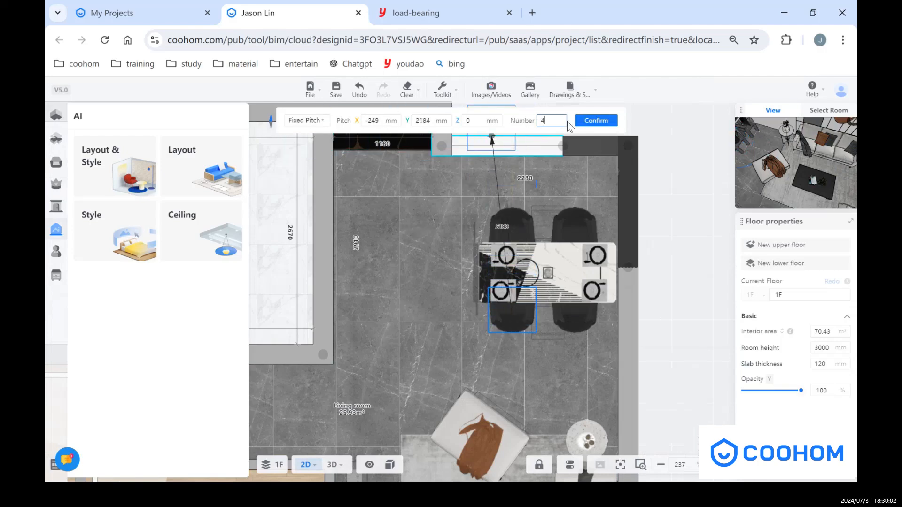
drag(513, 310, 377, 319)
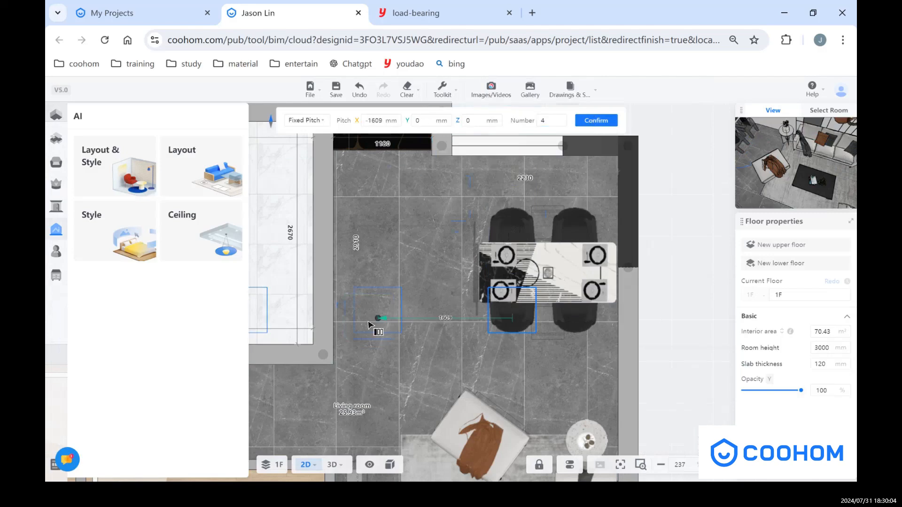
drag(377, 317, 455, 318)
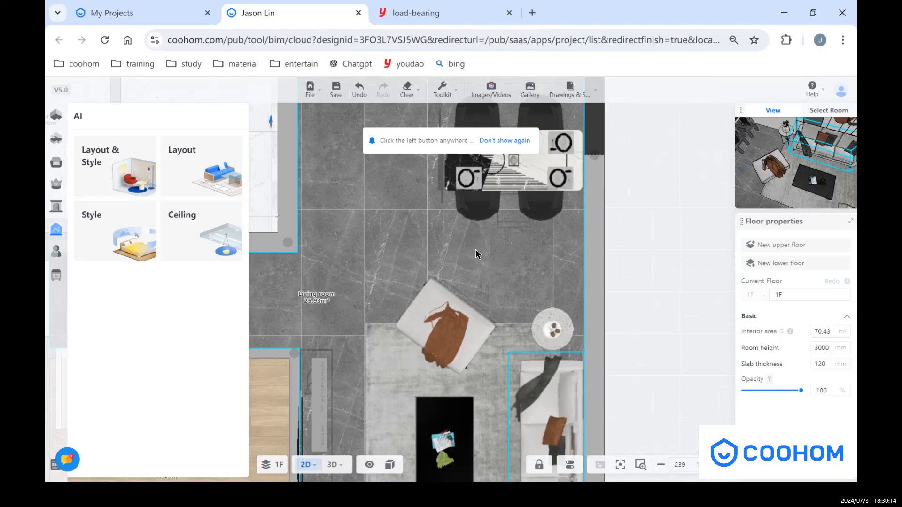
Step: Polar-array the lower-left dining chair with 3 copies around a chosen centre
click(474, 204)
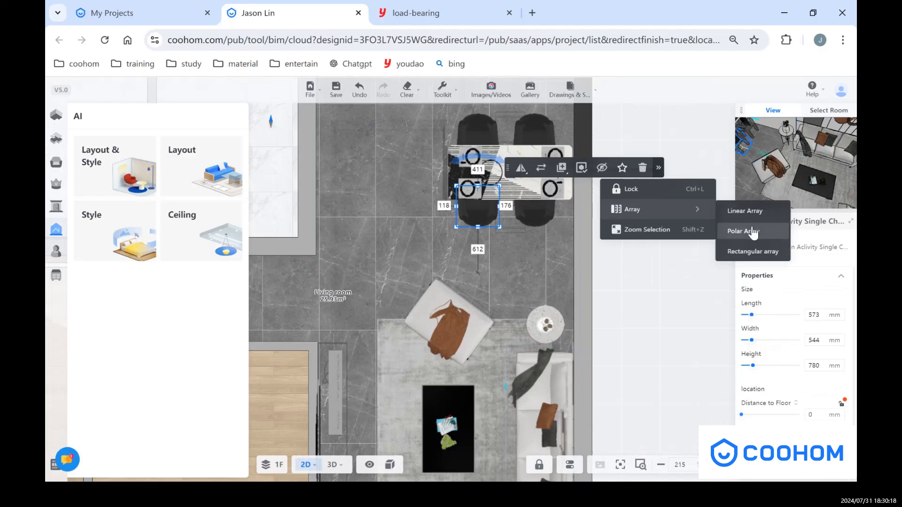
click(743, 231)
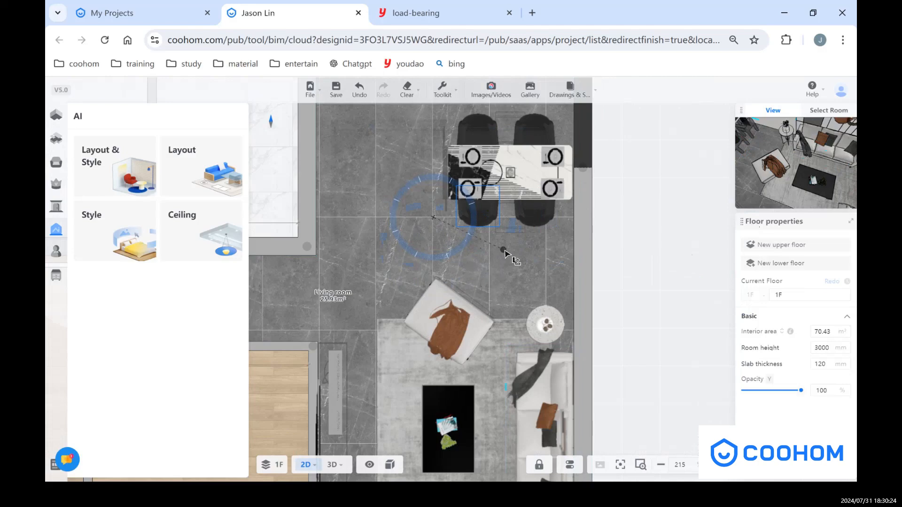
click(506, 170)
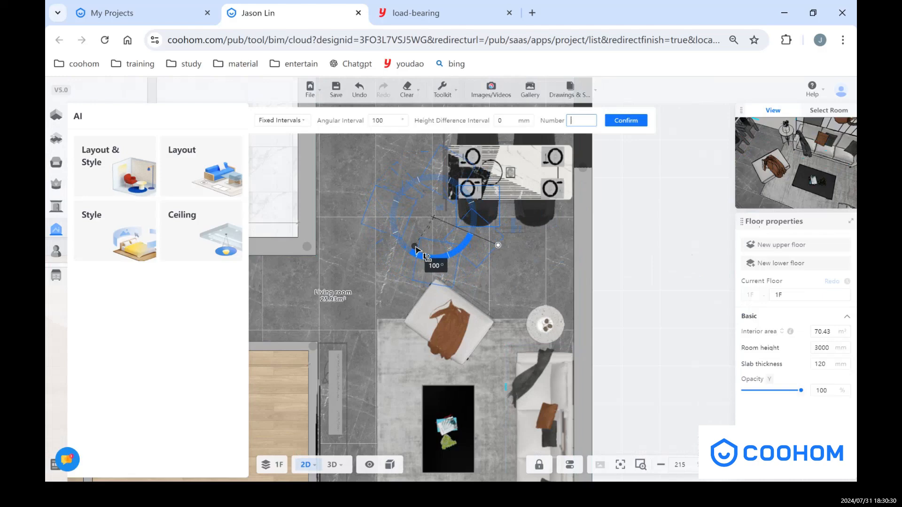
text(3)
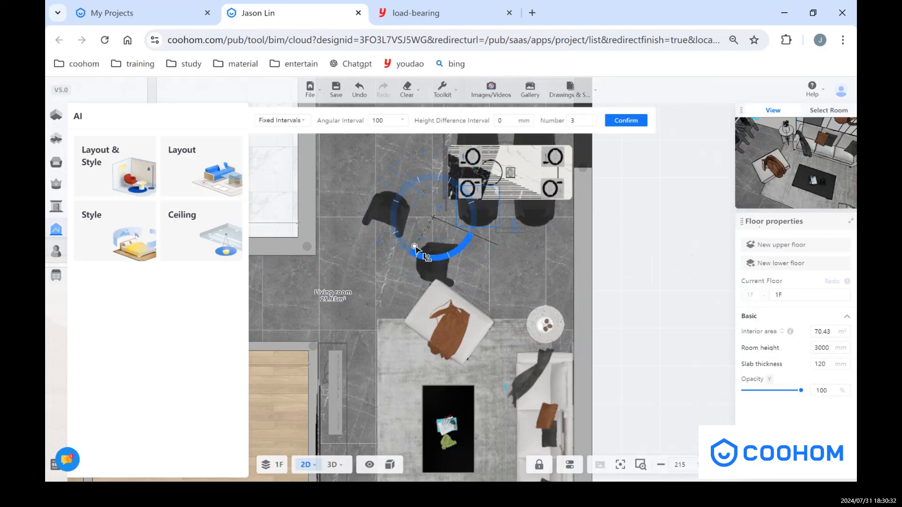
click(626, 121)
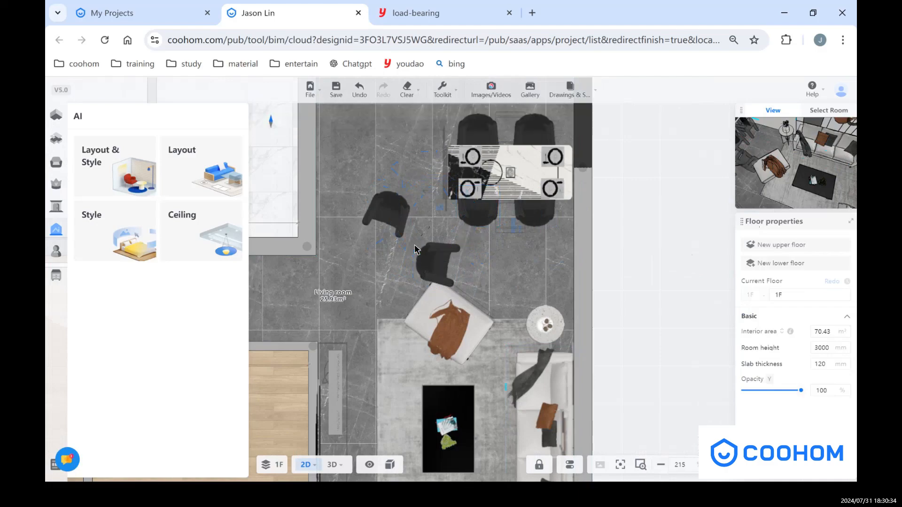
click(436, 263)
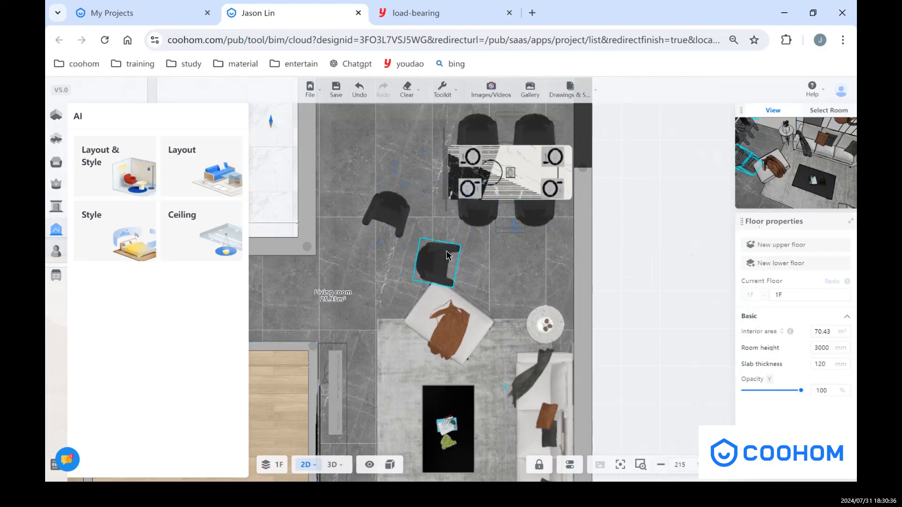
Step: Check the arc chair copies in 3D, remove them, and return to 2D
click(333, 465)
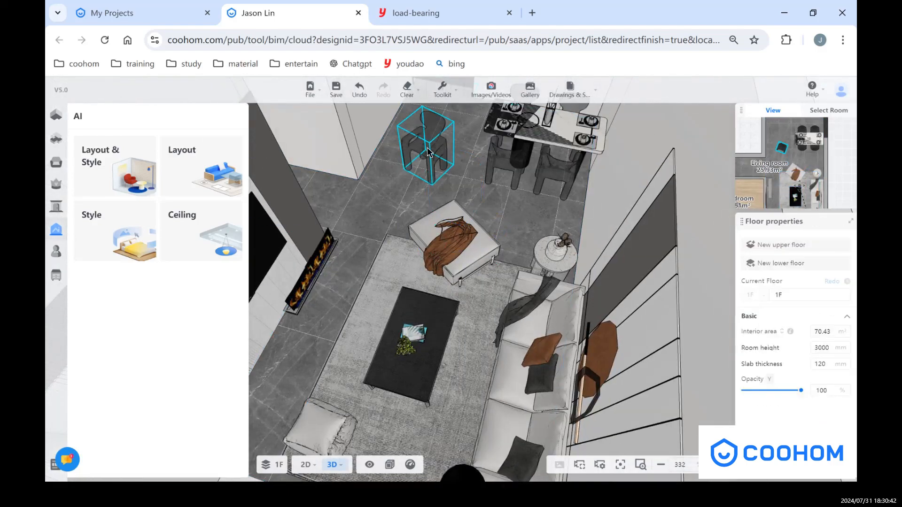
click(425, 144)
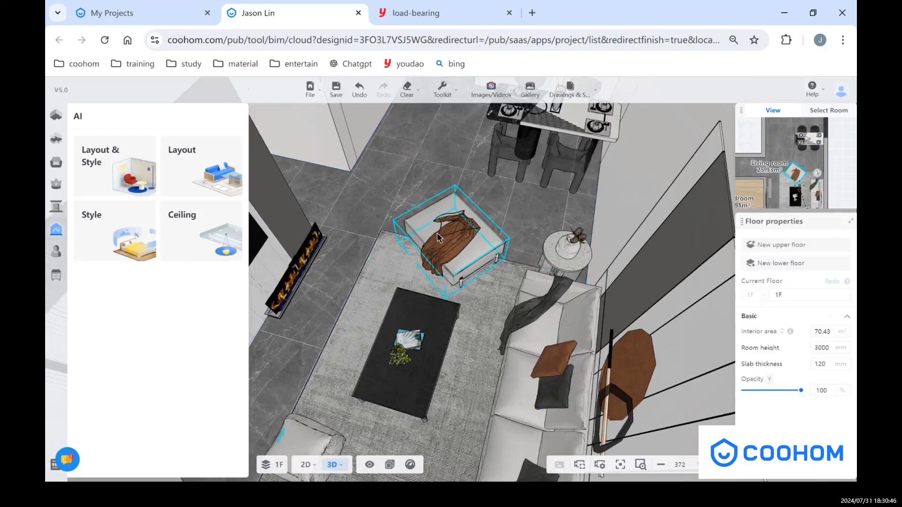
click(304, 464)
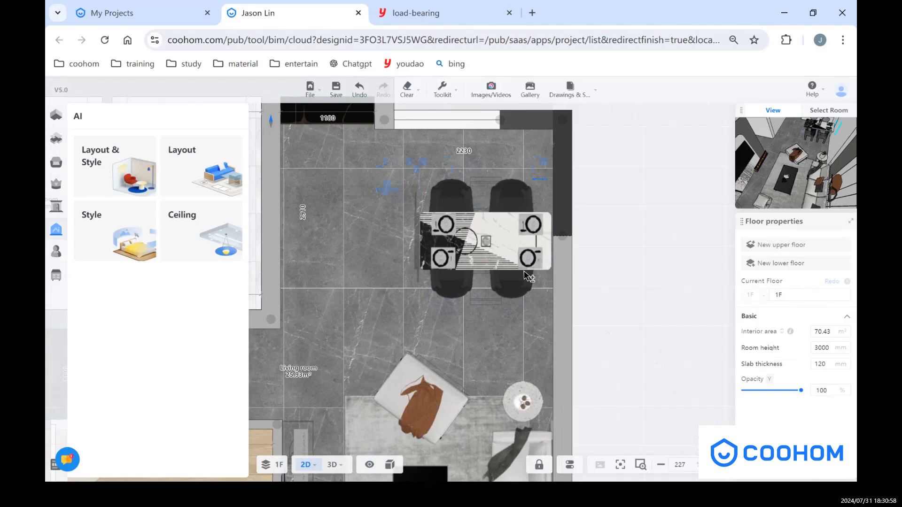
Step: Group the dining table with its chairs and place the saved dining set
click(596, 161)
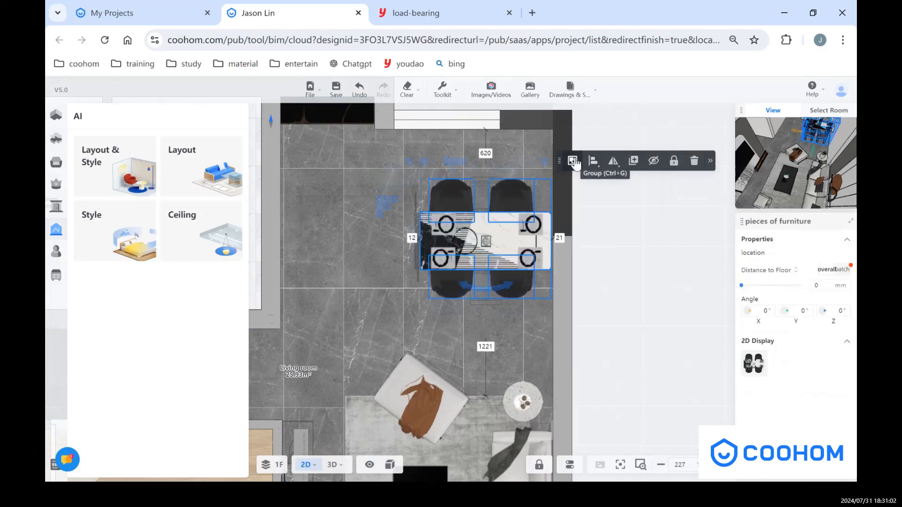
click(572, 160)
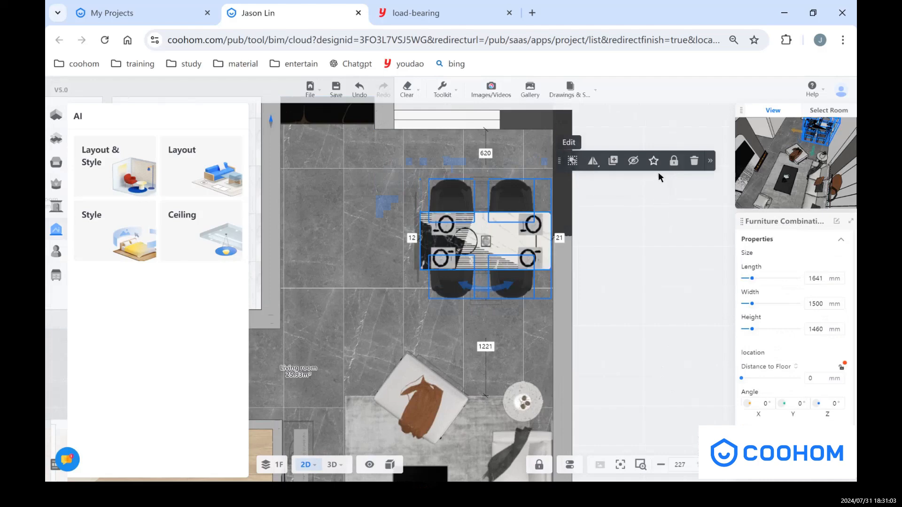
mouse_move(654, 161)
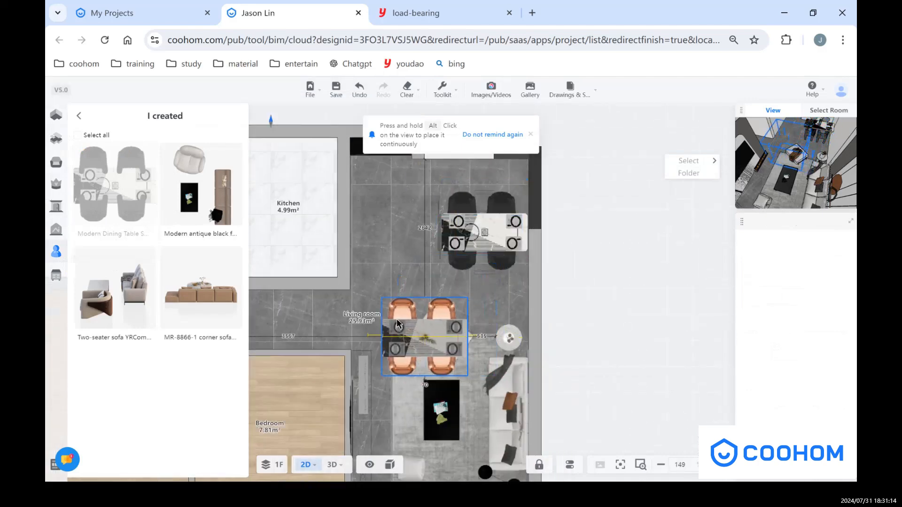
drag(424, 337, 411, 308)
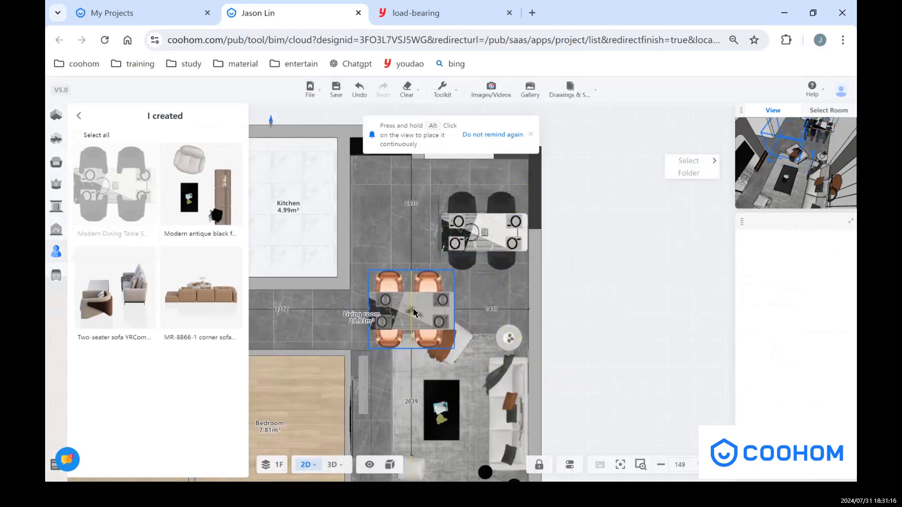
click(411, 308)
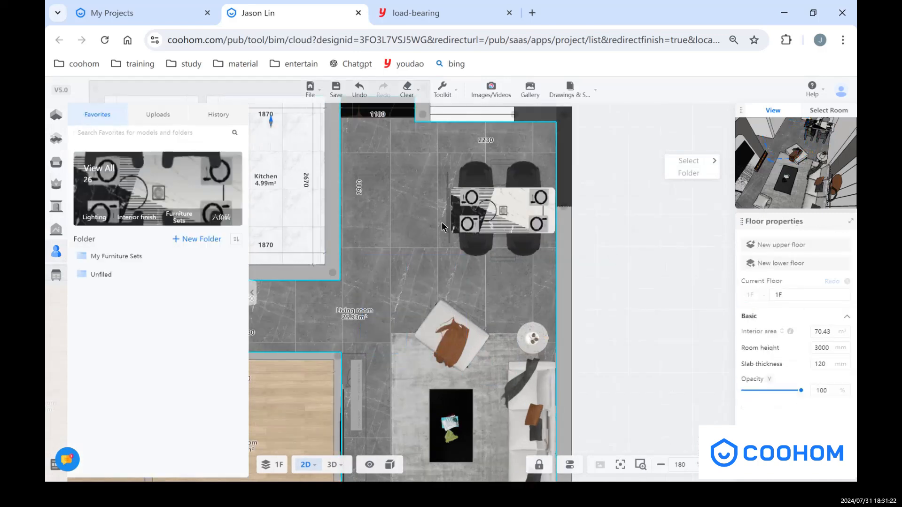
Step: Open the sofa stool in the Material Editor from the 3D view
click(332, 465)
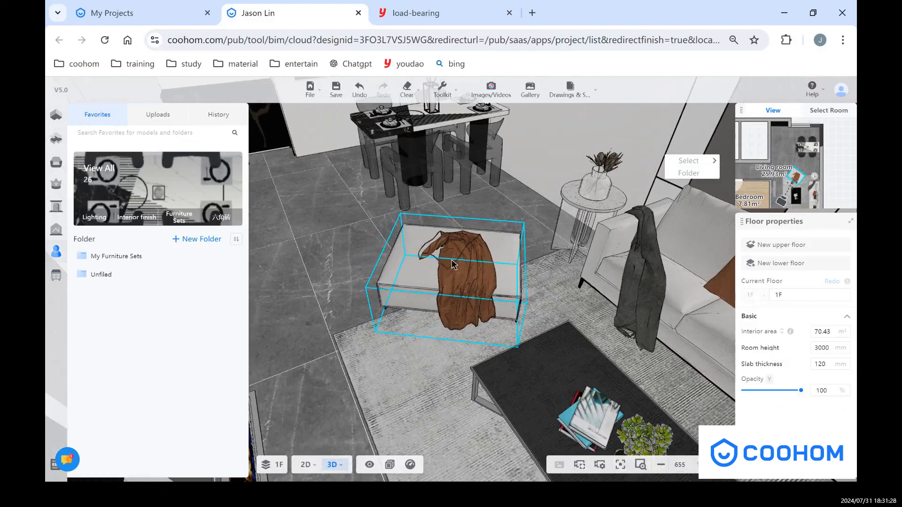
click(452, 265)
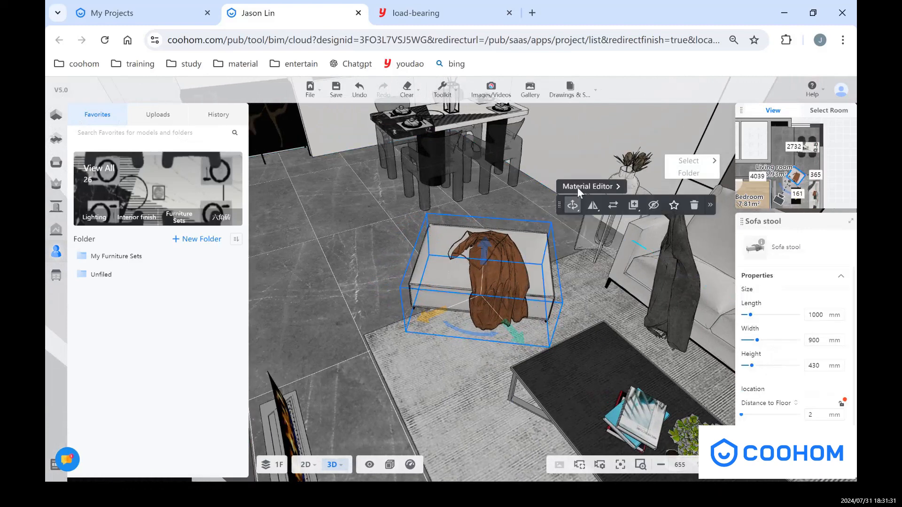
click(590, 186)
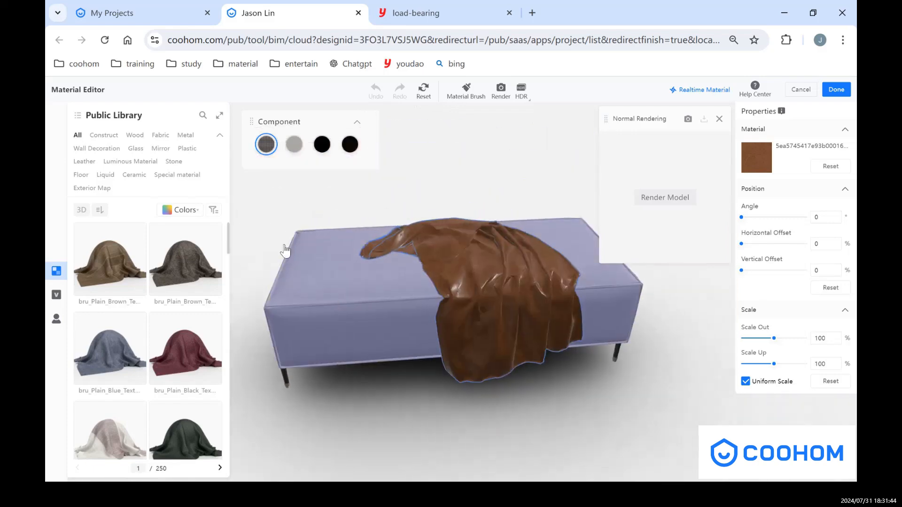
Step: Compare the stool's grey and black frame components, then select grey Material4
click(294, 144)
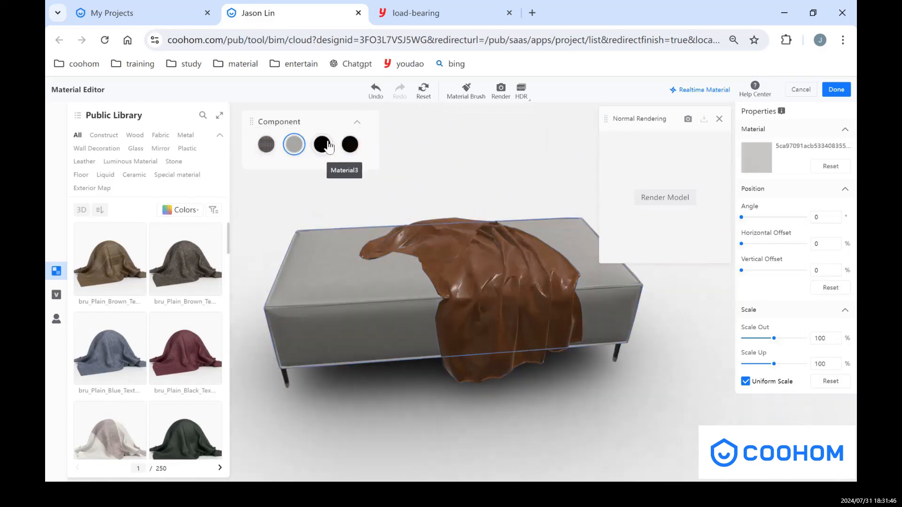
click(322, 144)
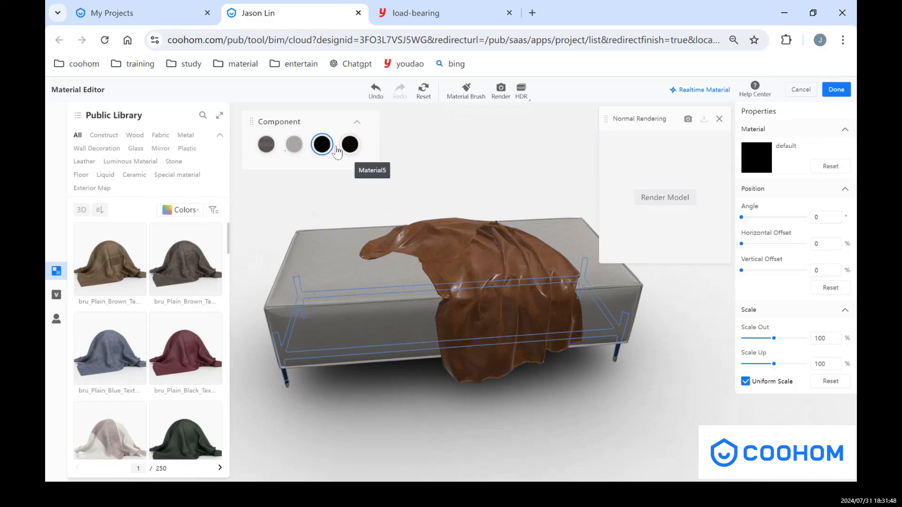
click(293, 144)
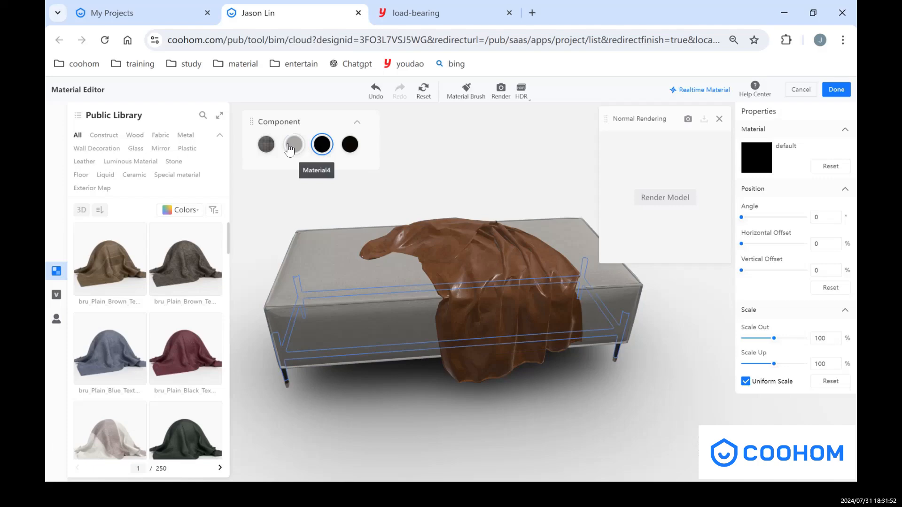
click(293, 145)
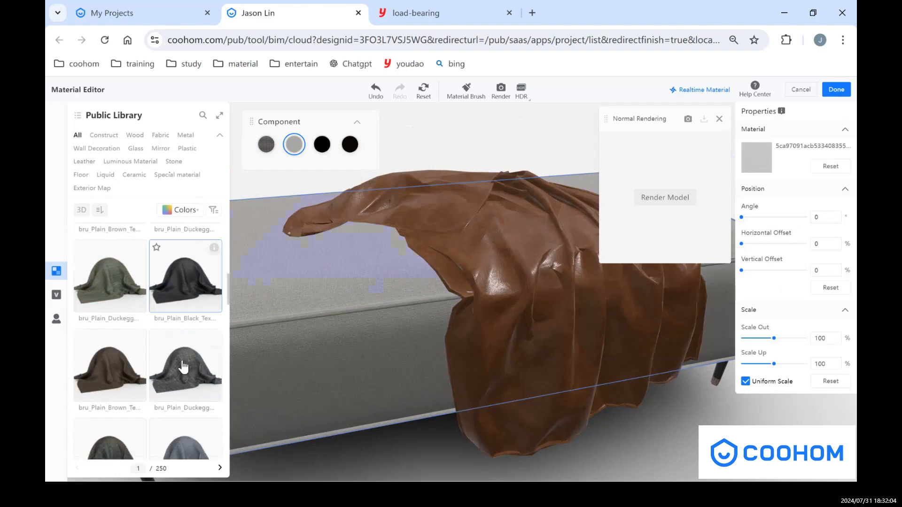
Step: Apply bru_Plain_Blue_Texture from library page 2, set Scale Out to 44, and render
click(220, 468)
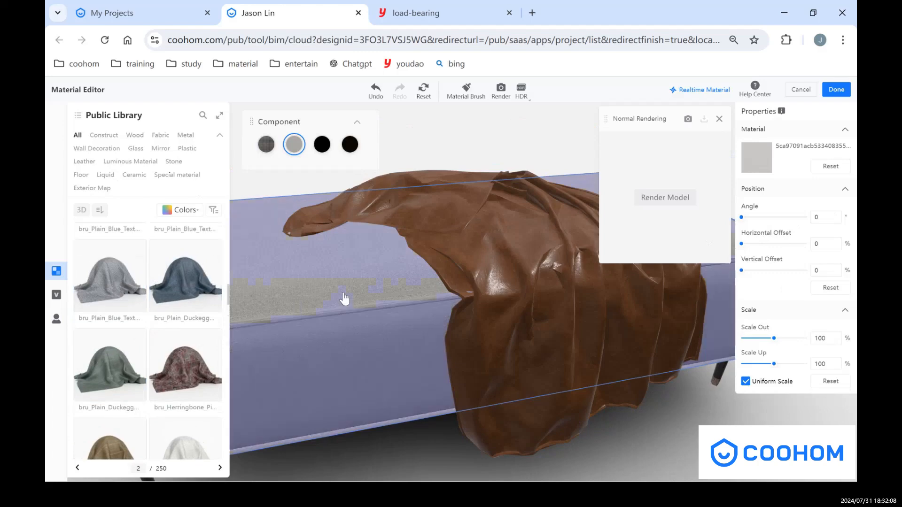
click(109, 275)
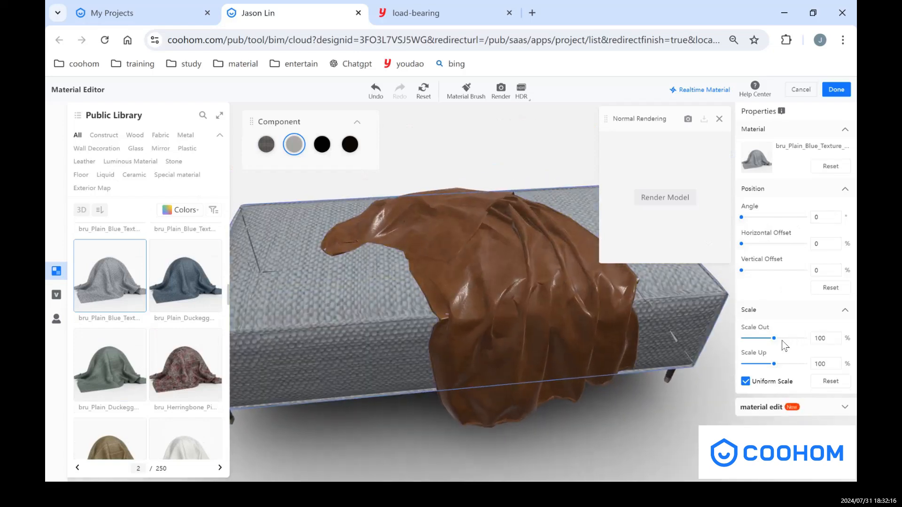
drag(774, 338, 749, 339)
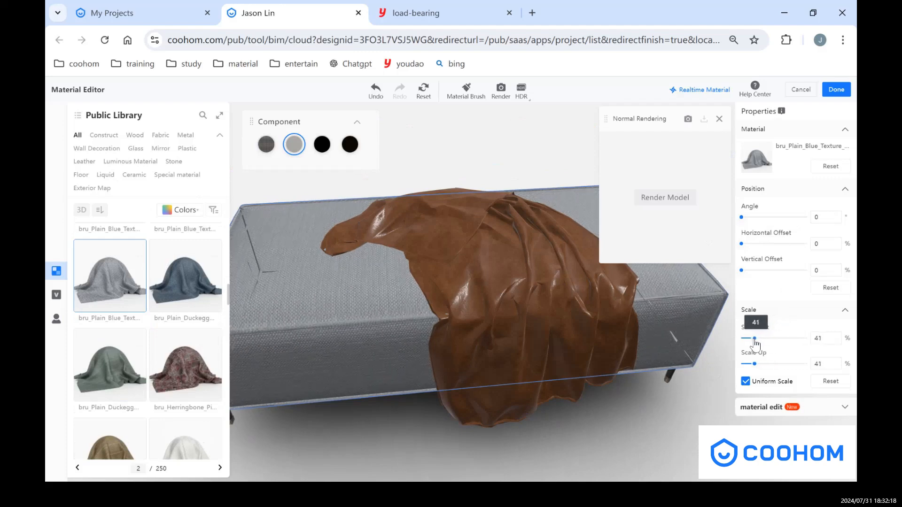
drag(751, 338, 756, 338)
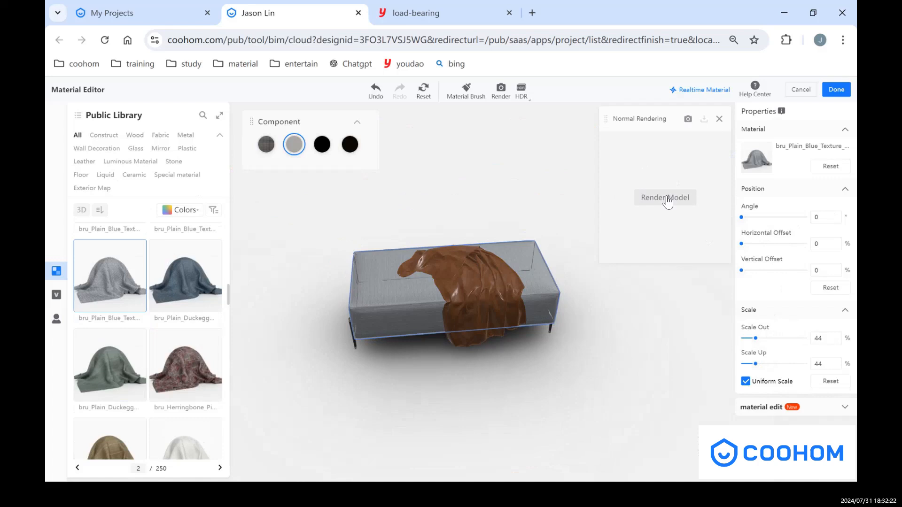
click(664, 197)
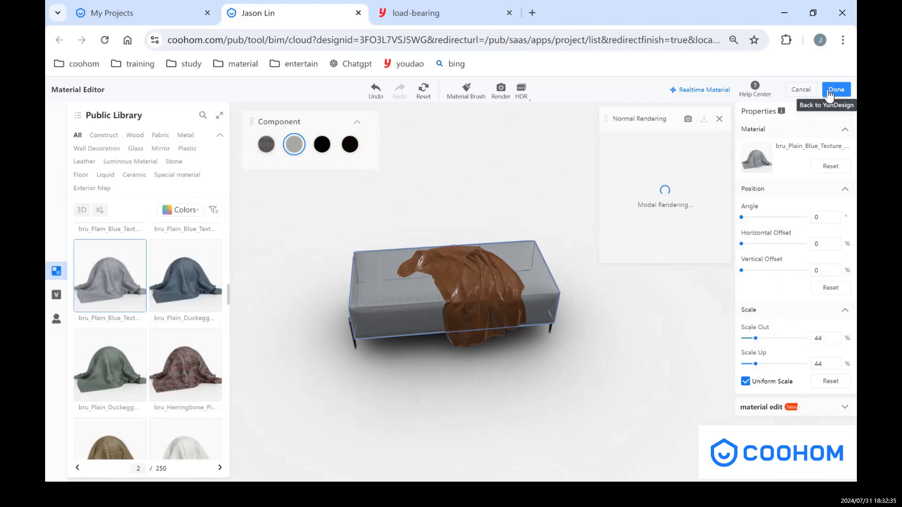
Step: Exit the material editor with Done and orbit around the retextured sofa stool
click(836, 89)
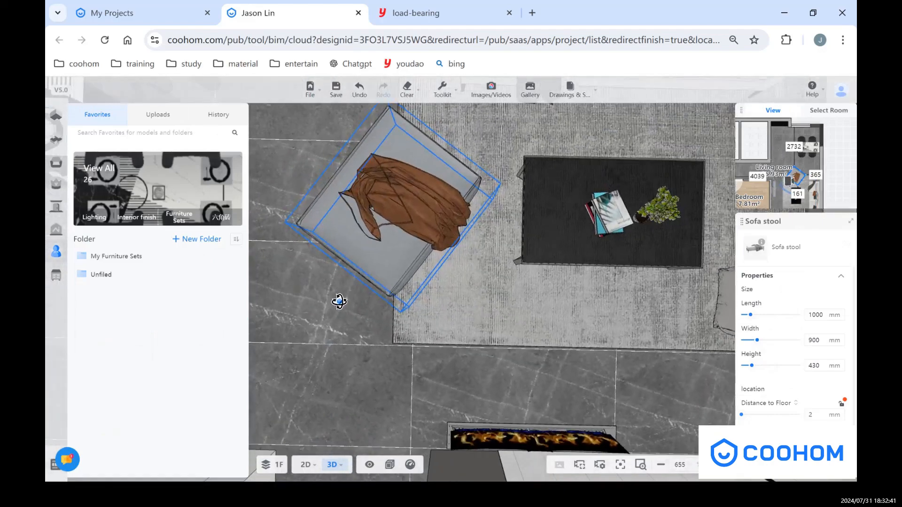
drag(340, 302, 386, 173)
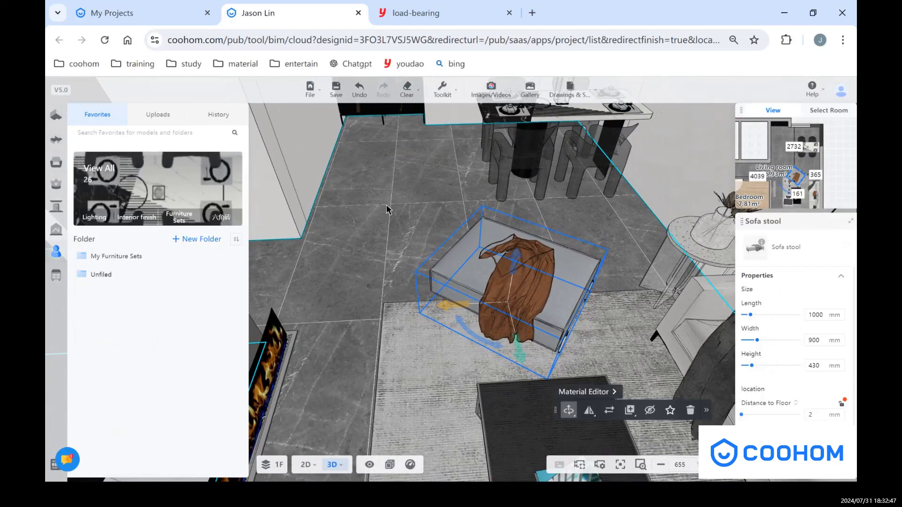
mouse_move(364, 215)
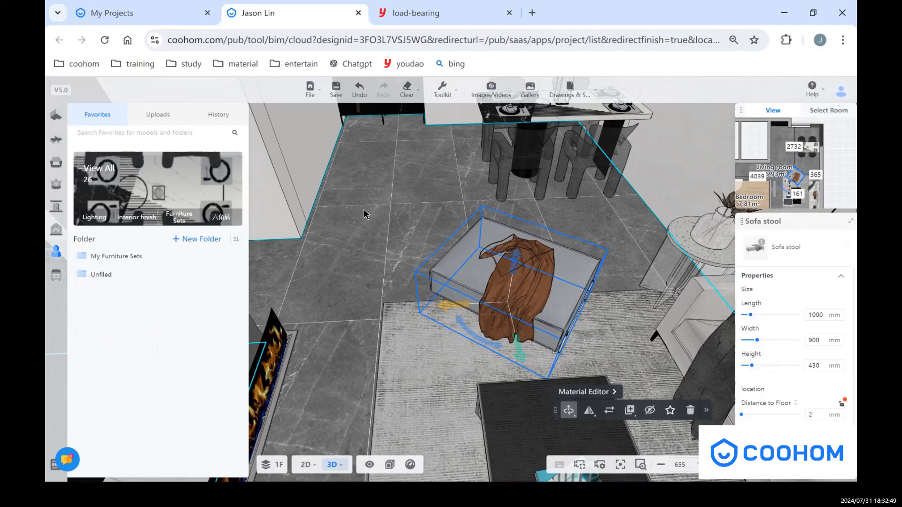
mouse_move(394, 207)
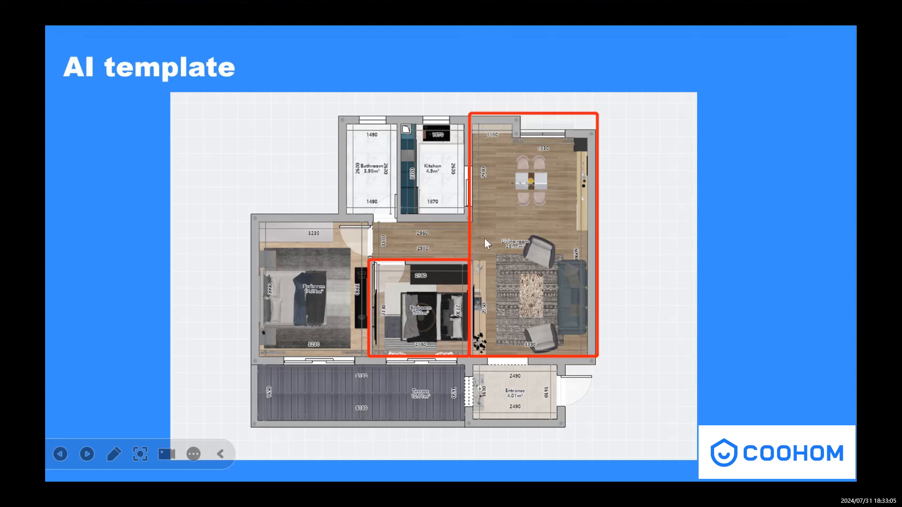
mouse_move(466, 339)
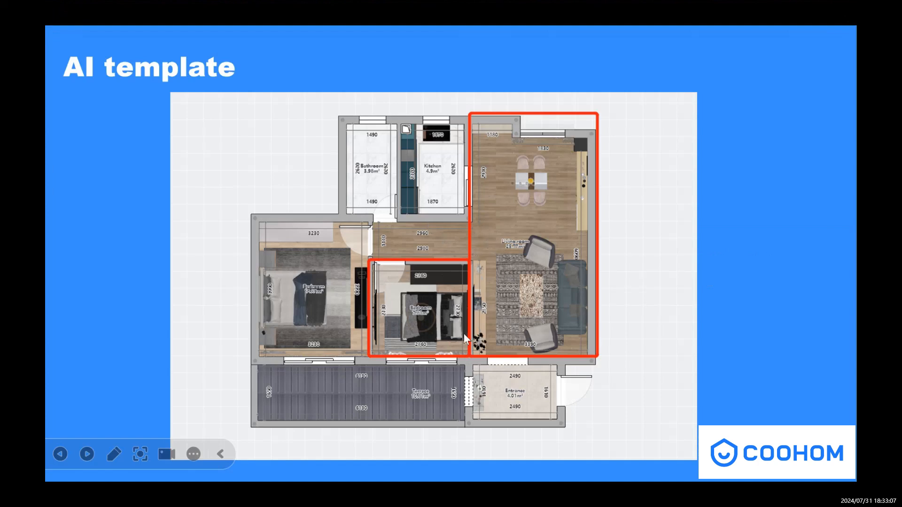
mouse_move(575, 231)
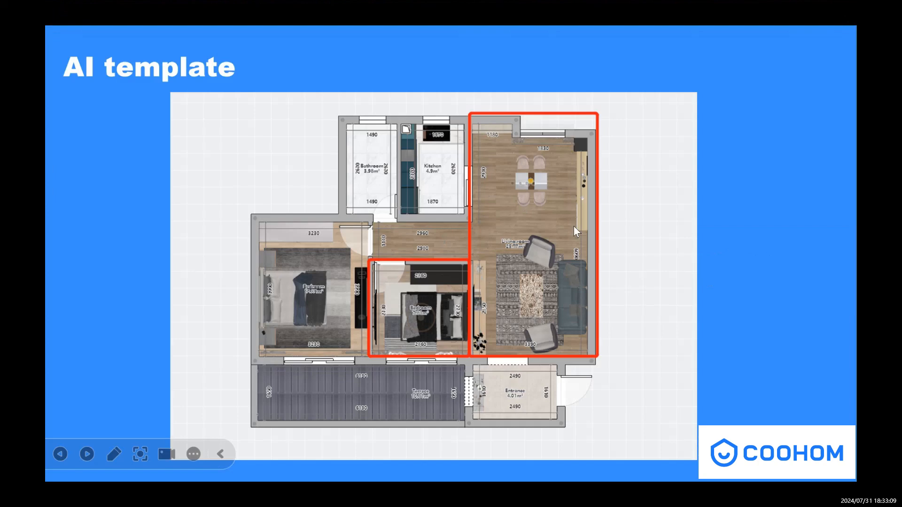
mouse_move(385, 315)
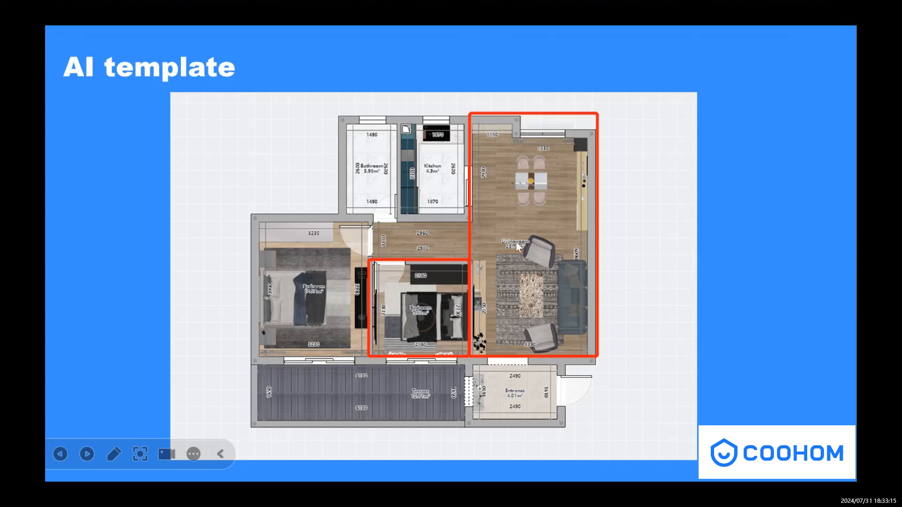
mouse_move(564, 204)
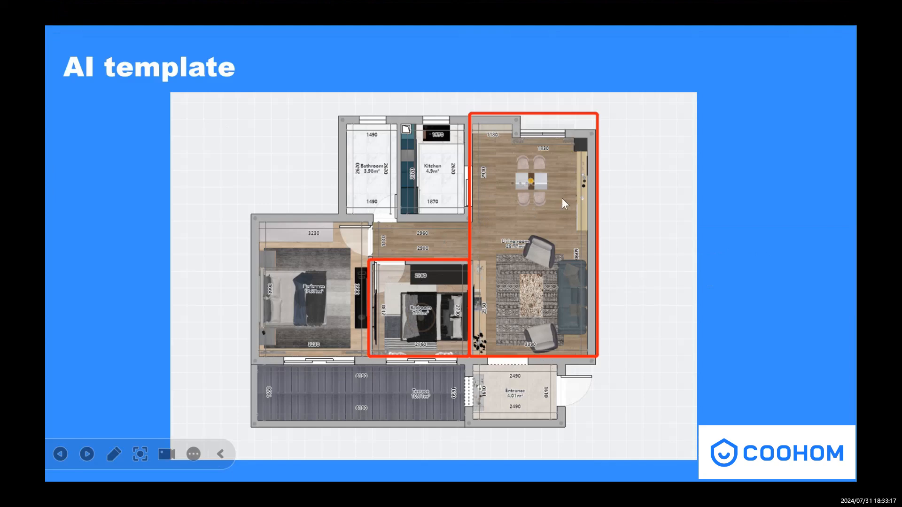
mouse_move(546, 217)
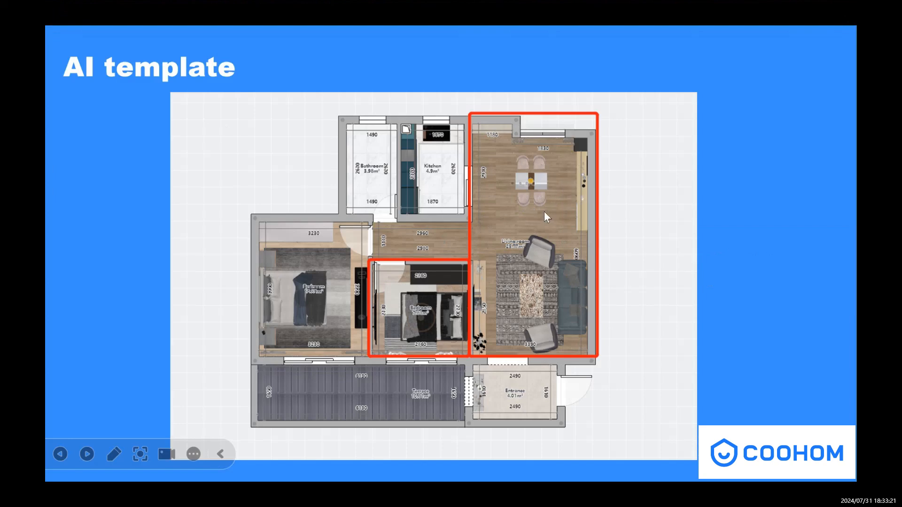